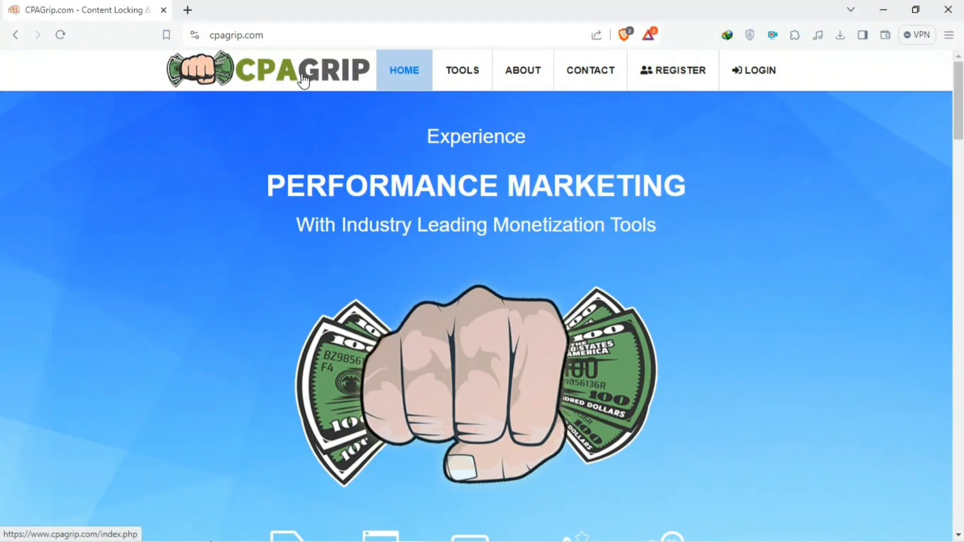
Bring up the CPAGrip publisher sign-up form and review its required fields.
scroll("down", 3)
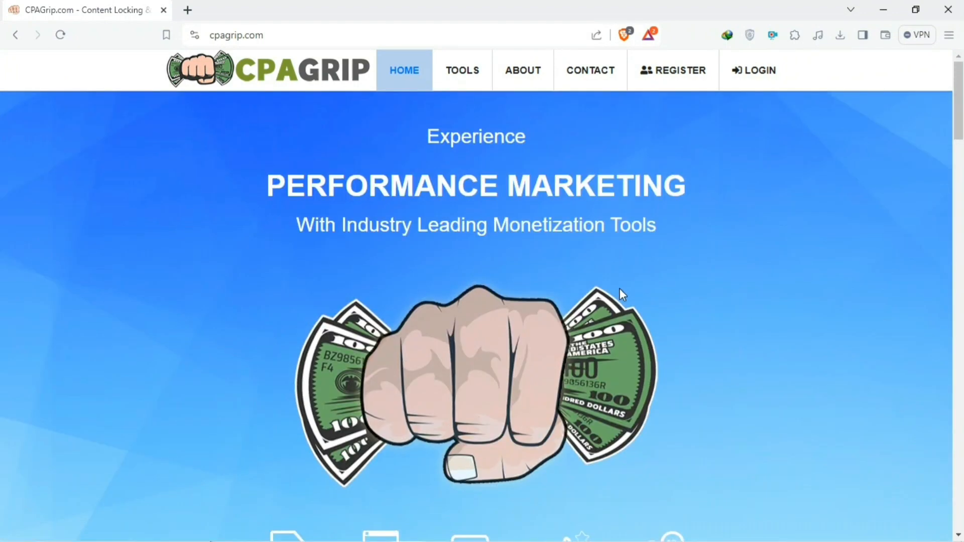
left_click(673, 70)
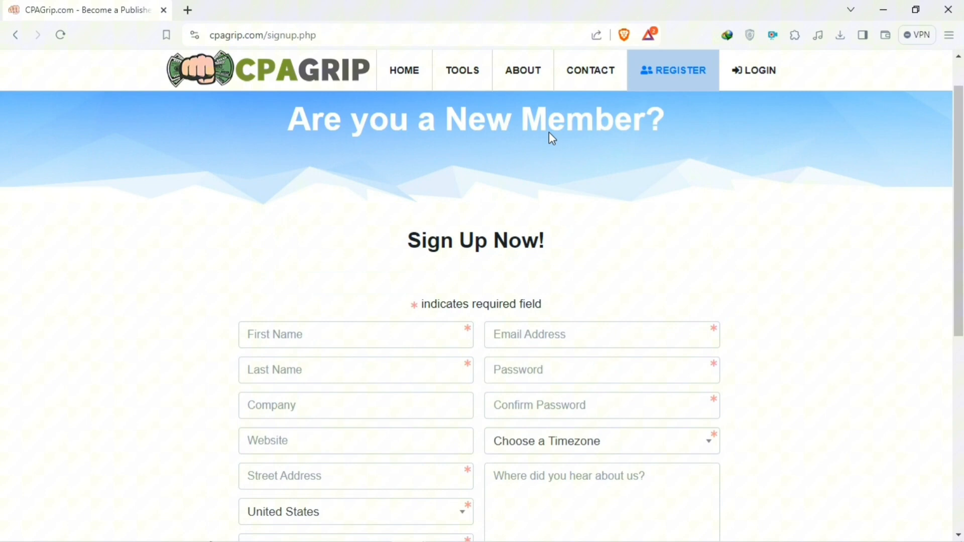
scroll("down", 3)
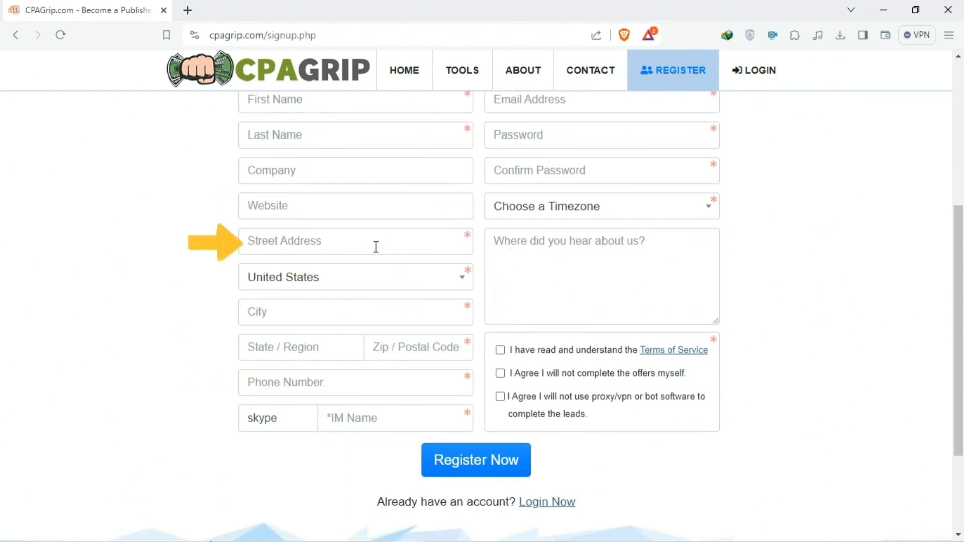
mouse_move(427, 295)
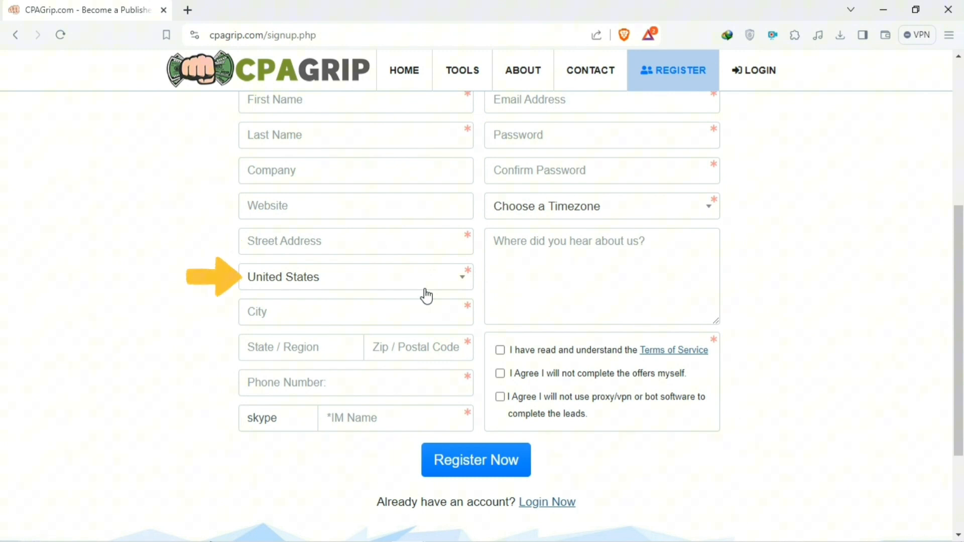
mouse_move(349, 311)
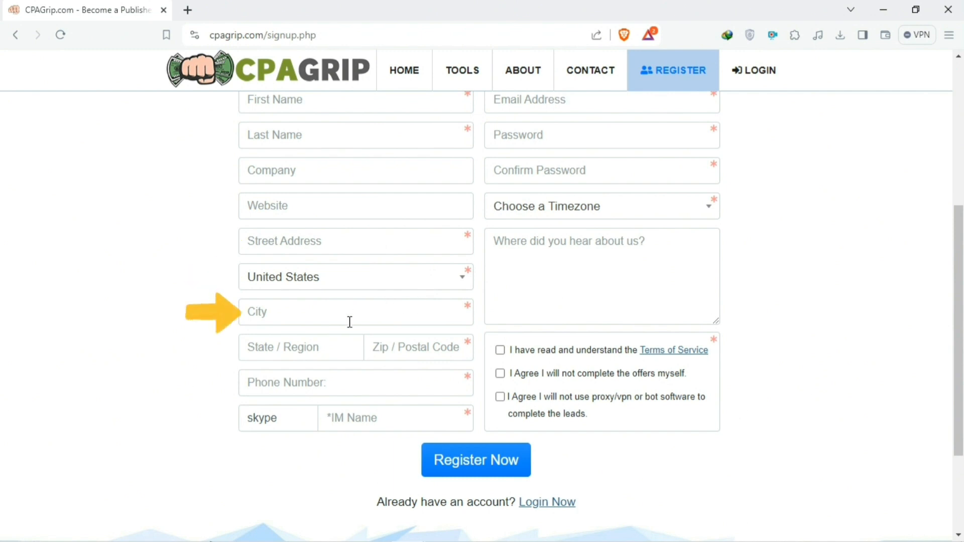
scroll("down", 3)
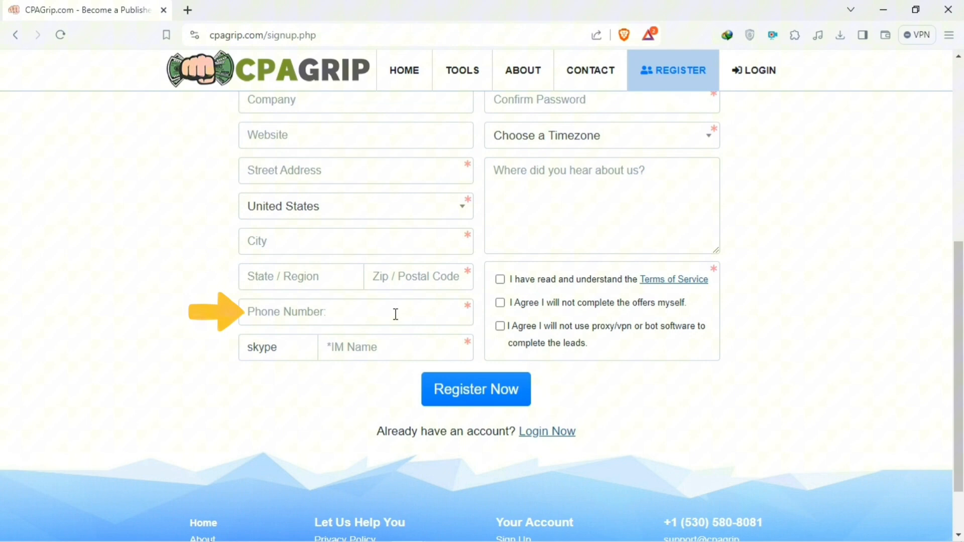
mouse_move(426, 349)
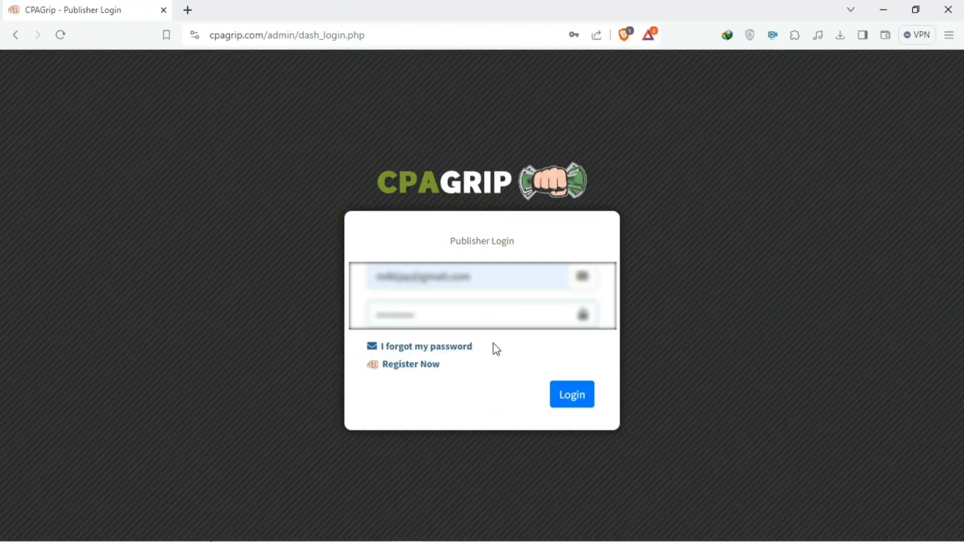
Log in to the CPAGrip publisher dashboard and look over it.
left_click(570, 394)
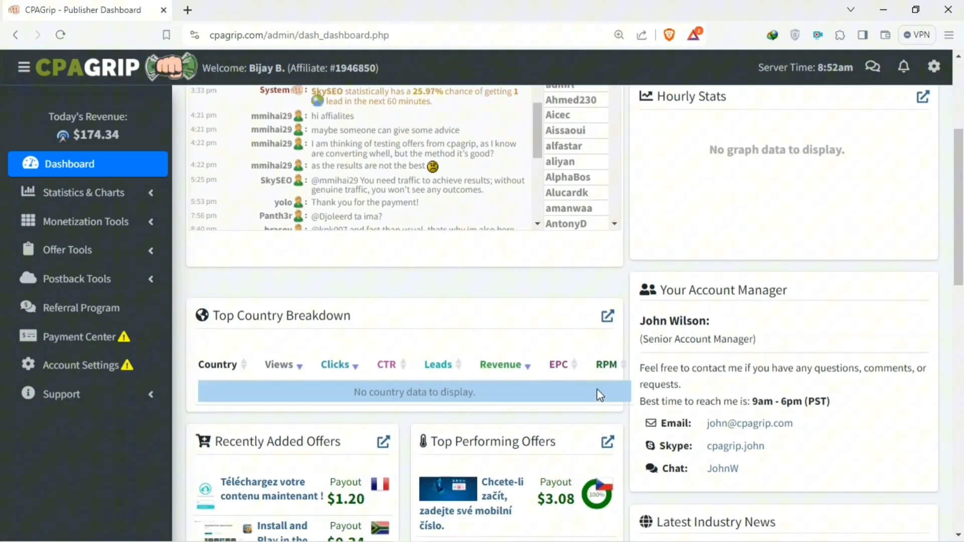
scroll("down", 3)
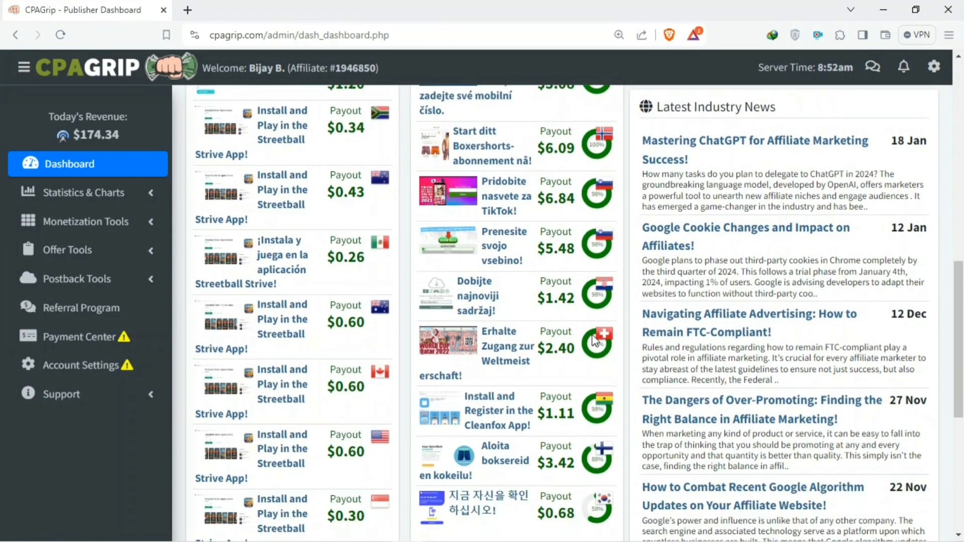
scroll("up", 3)
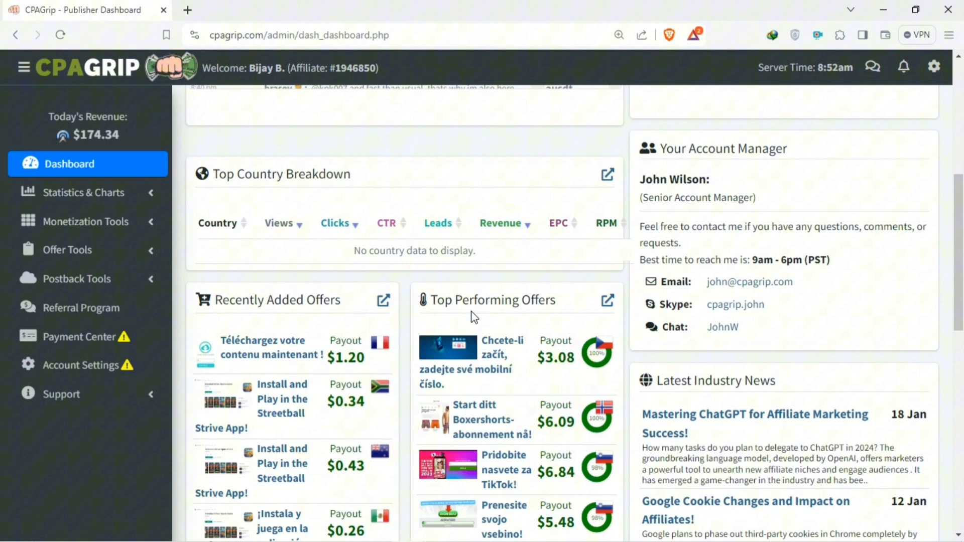
scroll("down", 3)
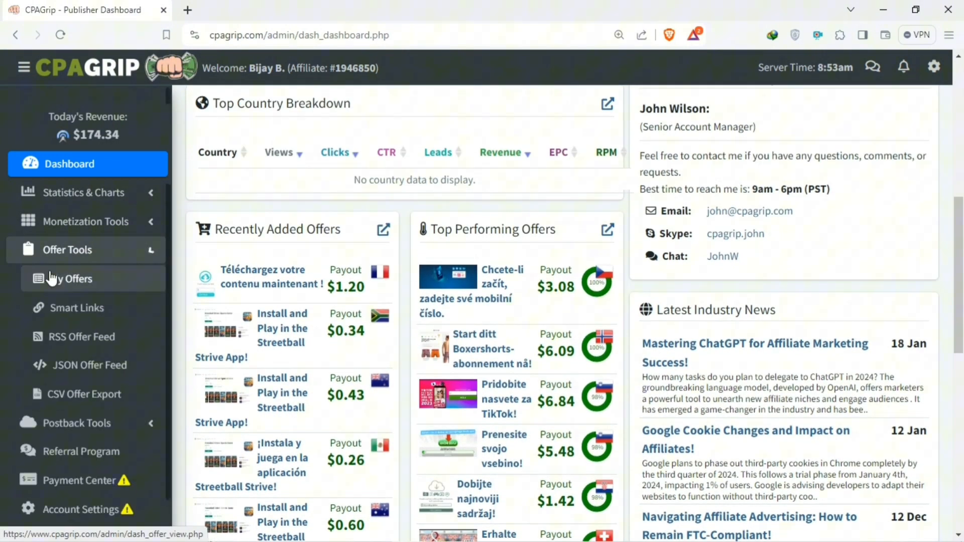
Open My Offers under Offer Tools, filtered to US | United States.
left_click(69, 278)
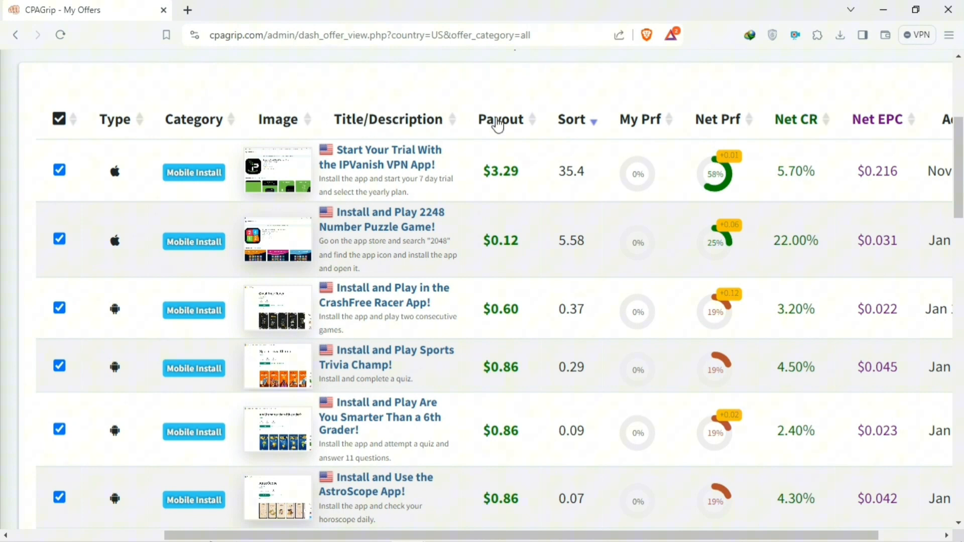
scroll("up", 3)
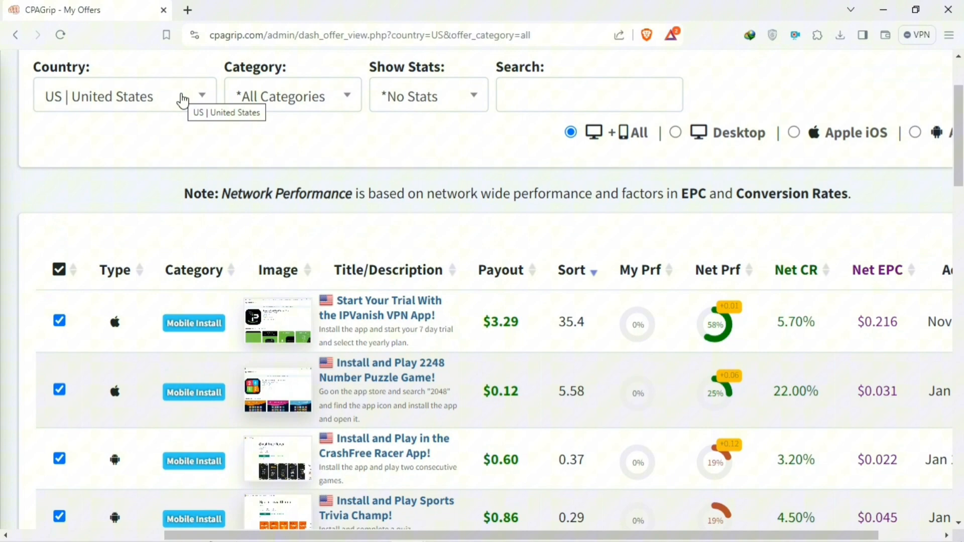
left_click(202, 95)
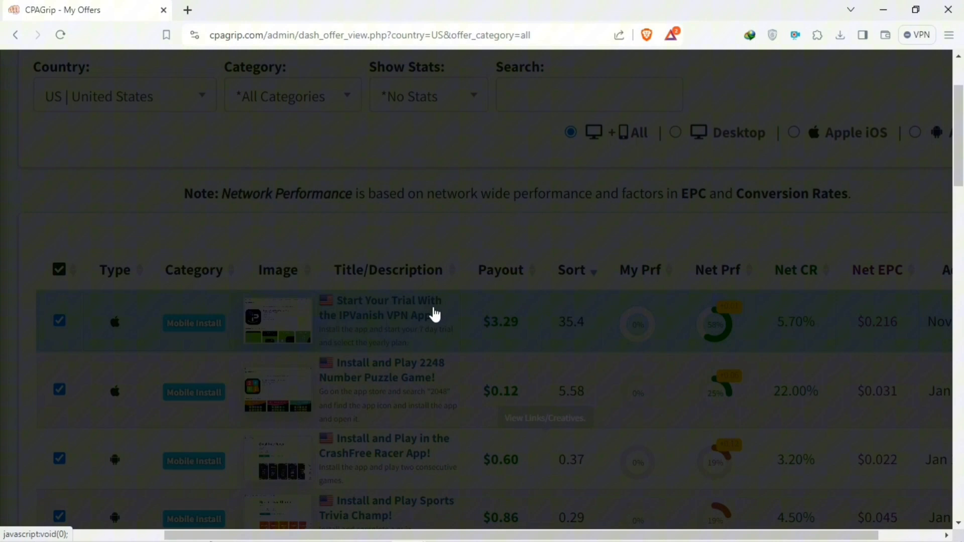
Preview the IPVanish VPN offer, close it, and sort the offers by payout, highest first.
left_click(385, 307)
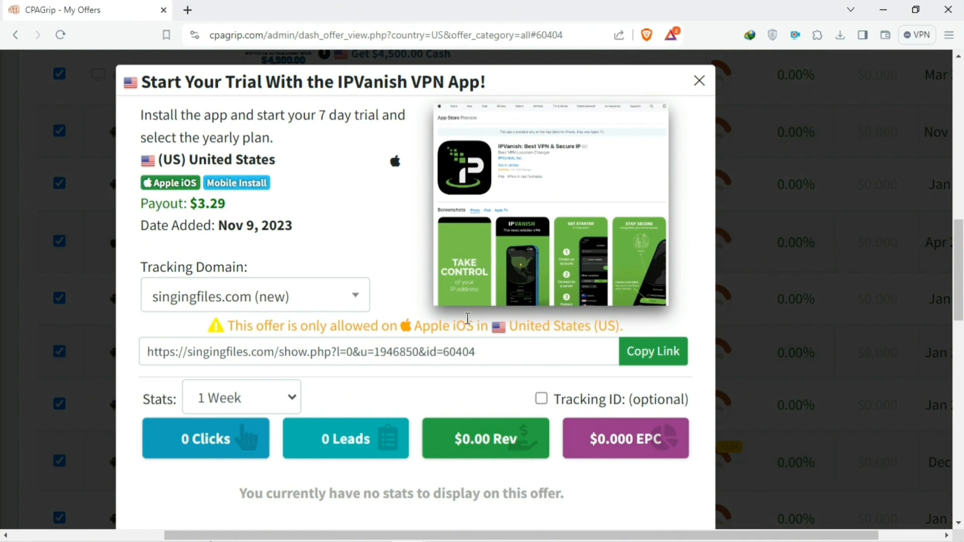
mouse_move(467, 320)
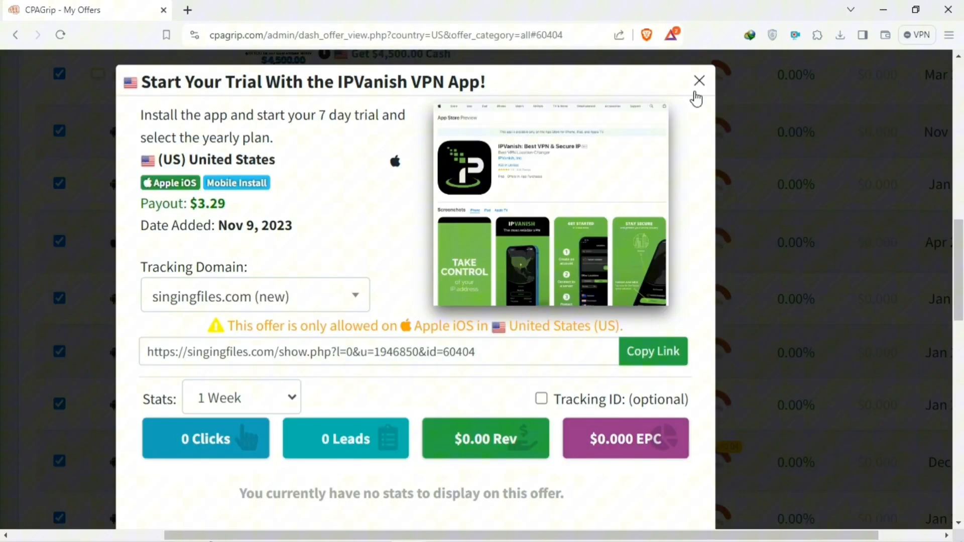
left_click(699, 80)
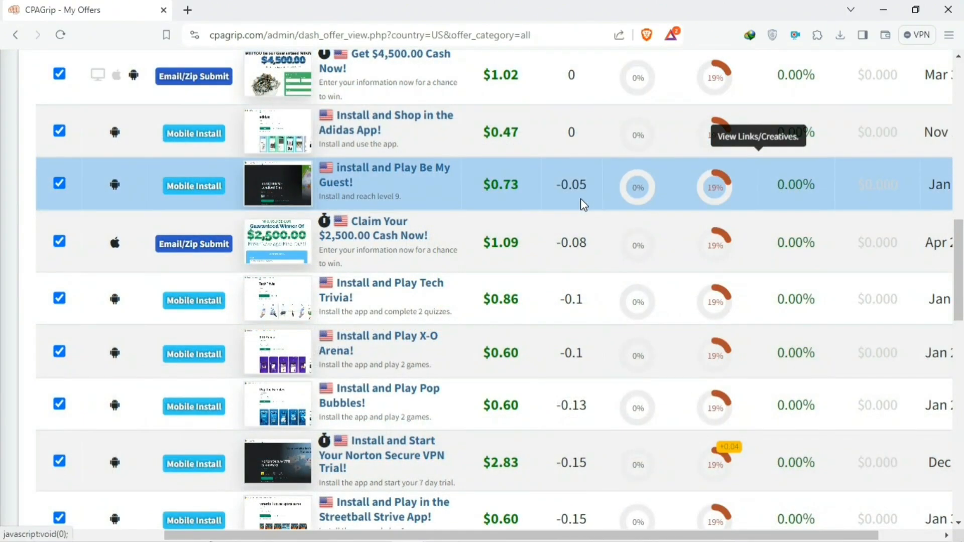
mouse_move(403, 251)
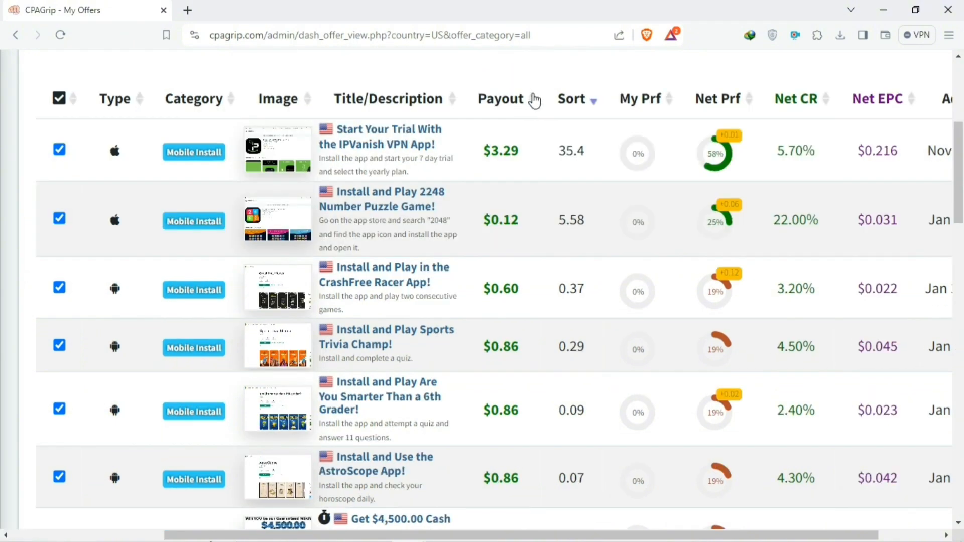
left_click(500, 99)
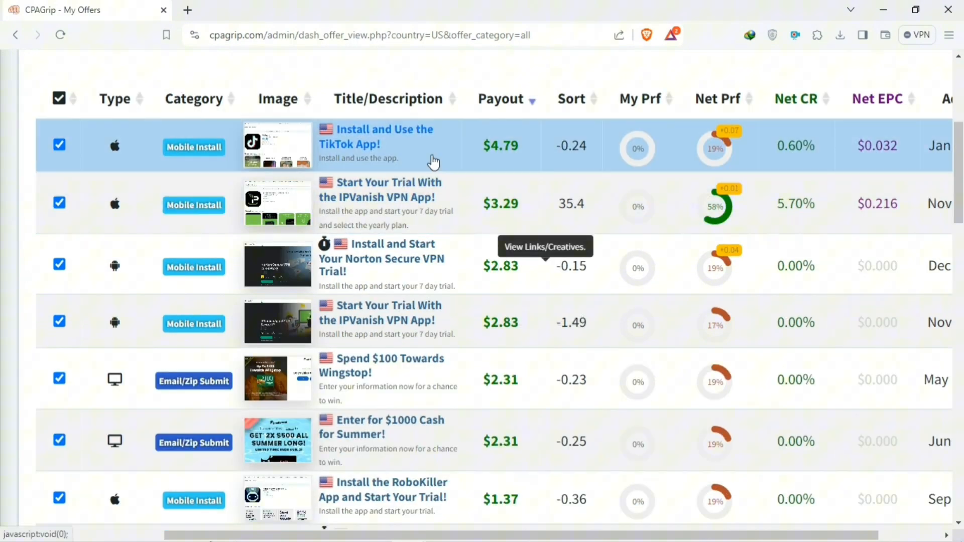
scroll("down", 3)
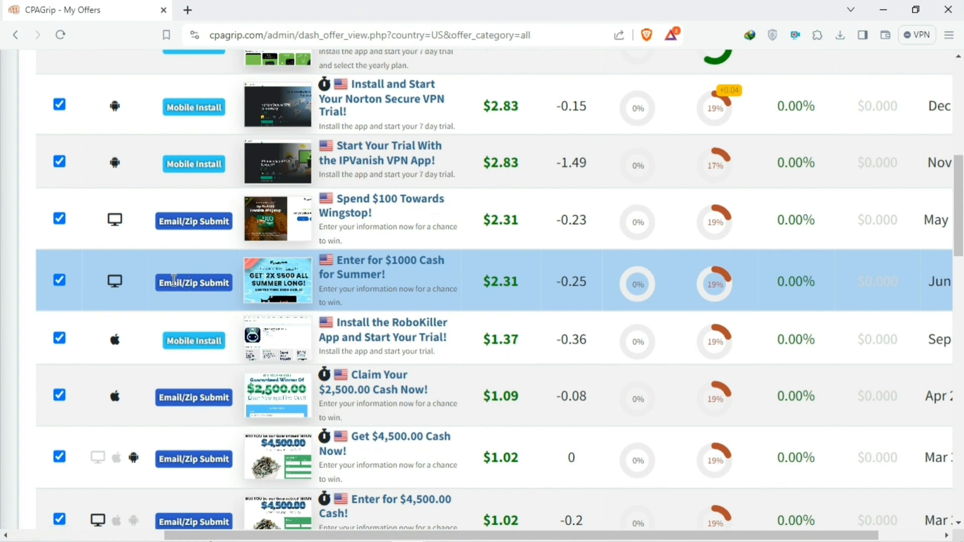
mouse_move(188, 307)
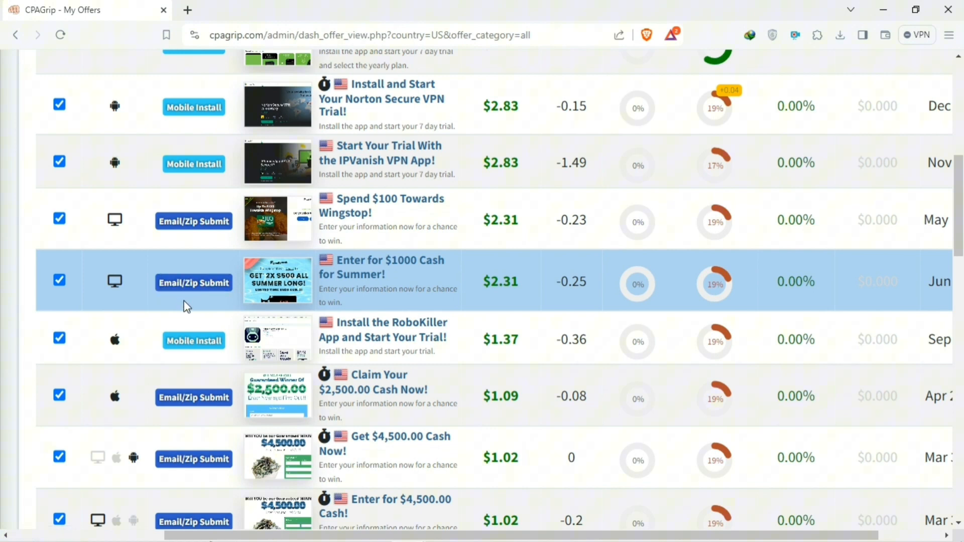
mouse_move(205, 282)
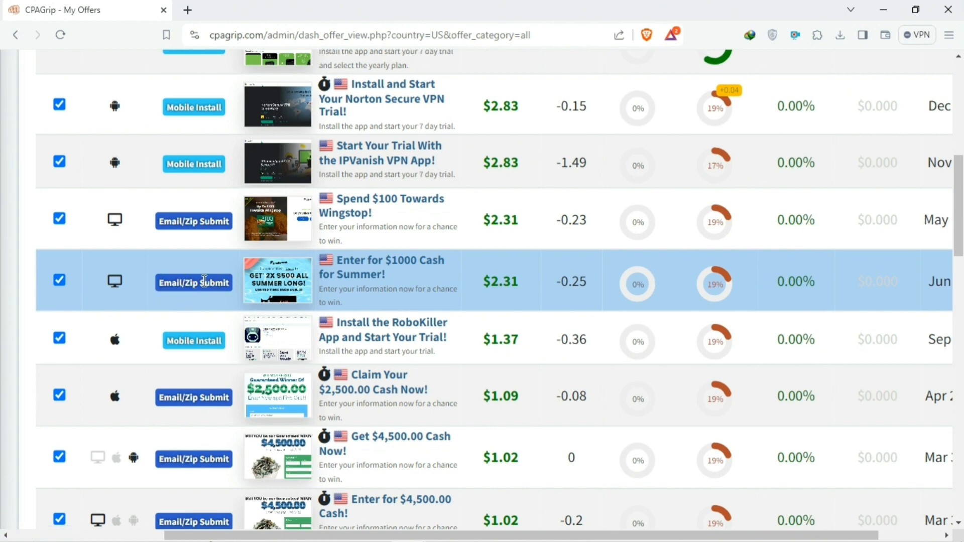
mouse_move(417, 281)
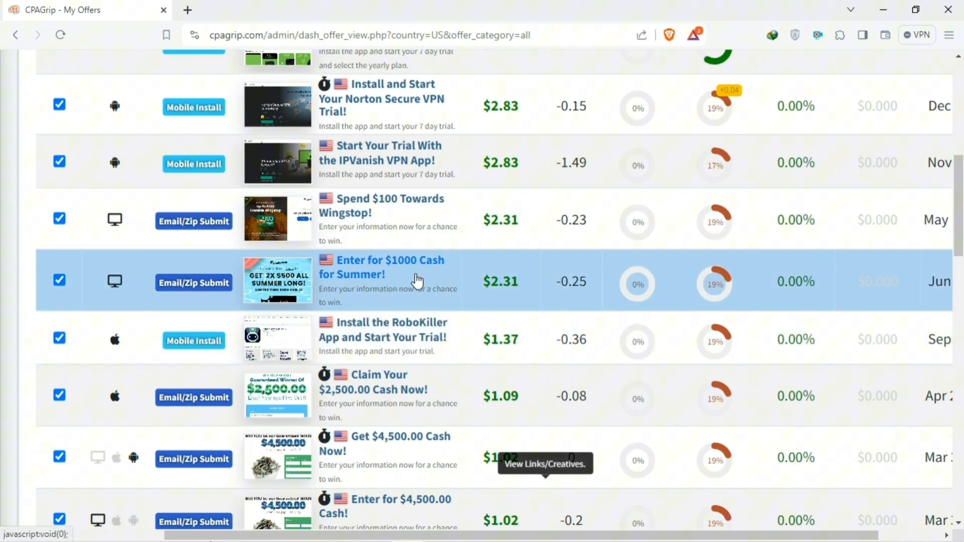
Copy the $1000 Cash for Summer offer's singingfiles.com (new) tracking link.
left_click(389, 267)
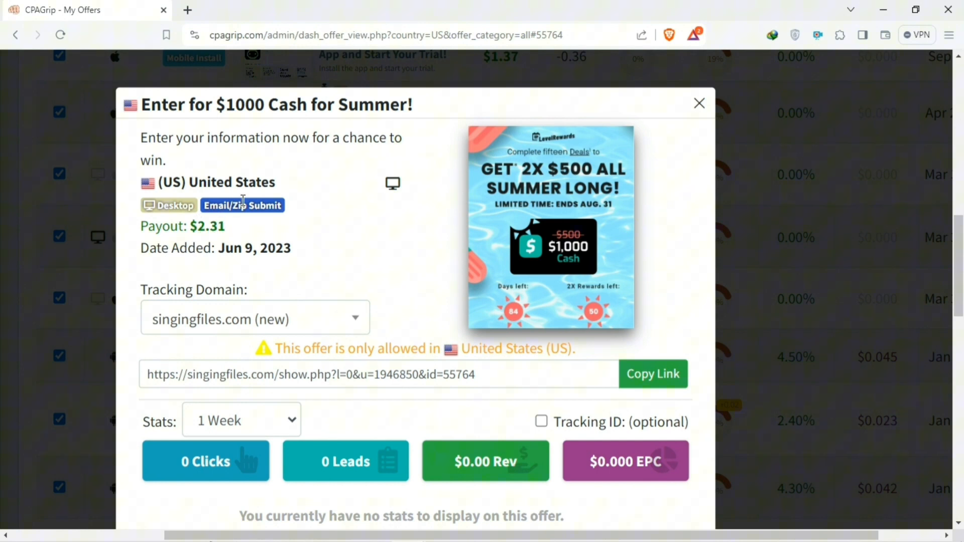
mouse_move(217, 223)
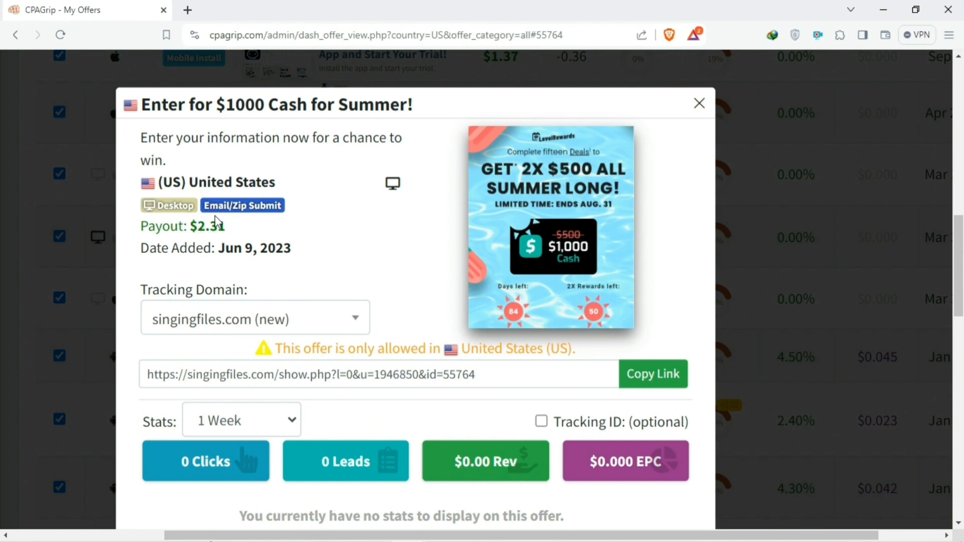
mouse_move(365, 271)
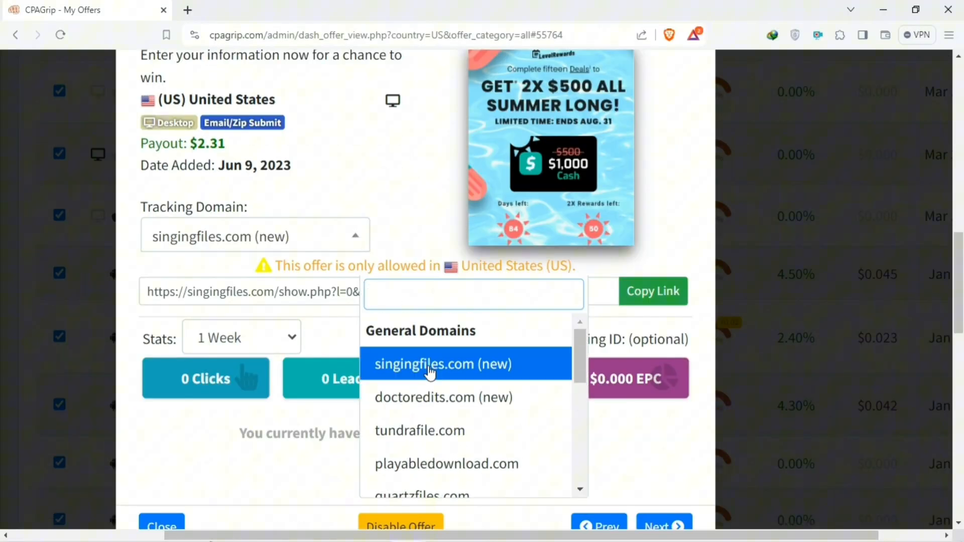
left_click(442, 363)
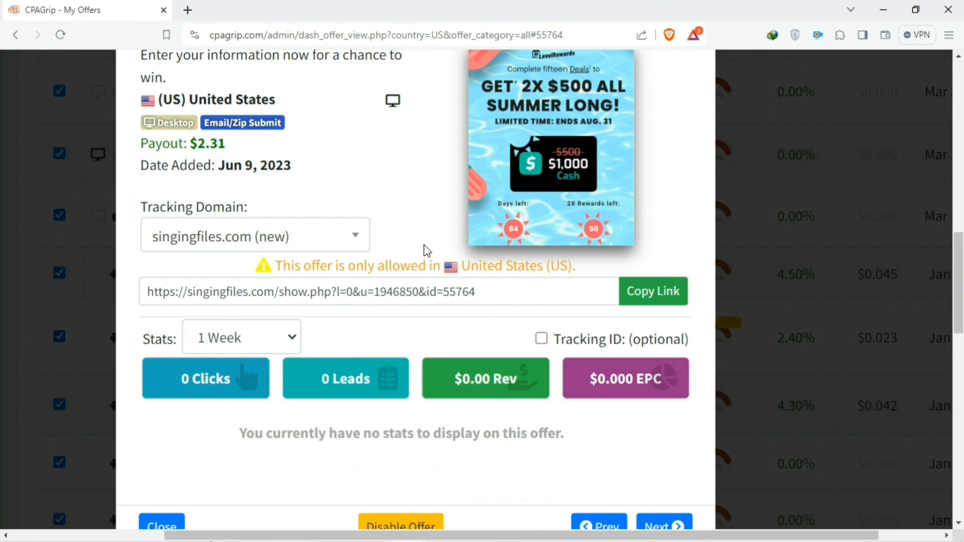
left_click(653, 291)
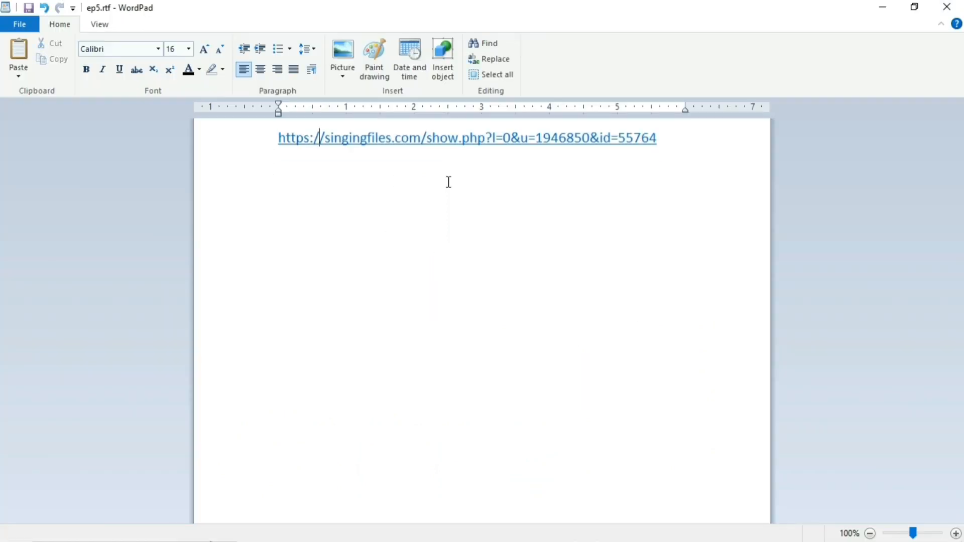
Add the note '(US)' after the pasted tracking link in WordPad.
type("(U")
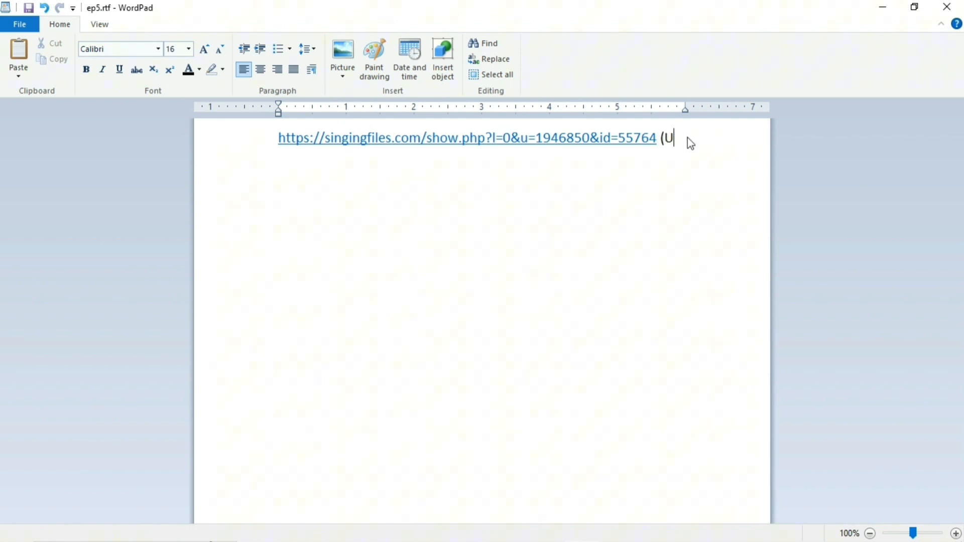
type("S)")
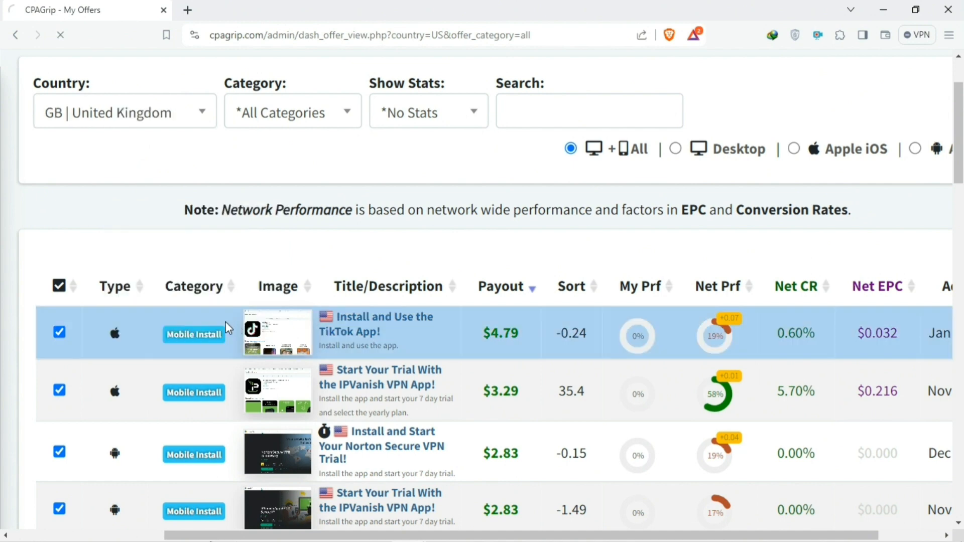
Copy the UK £500 Gift Card offer's link into WordPad labelled '(UK iphone)'.
left_click(125, 110)
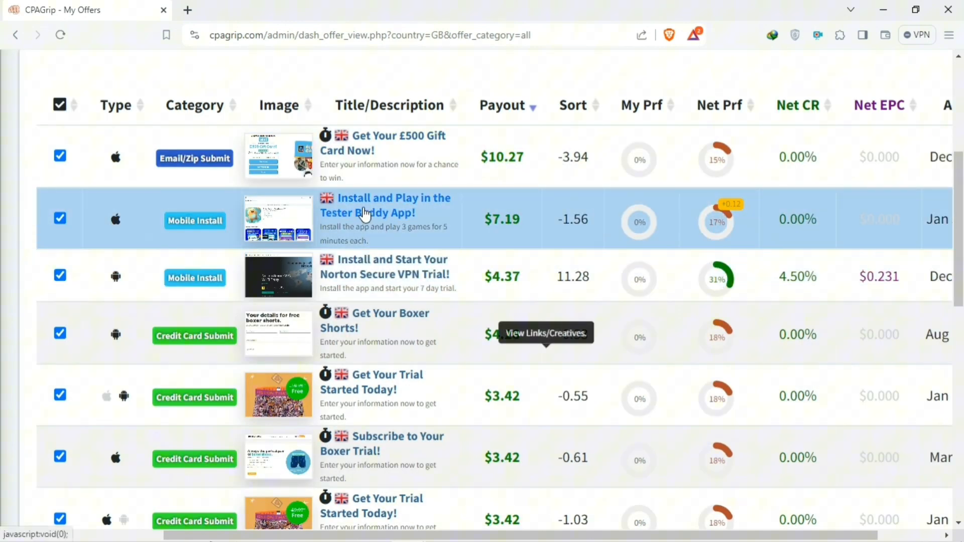
mouse_move(397, 152)
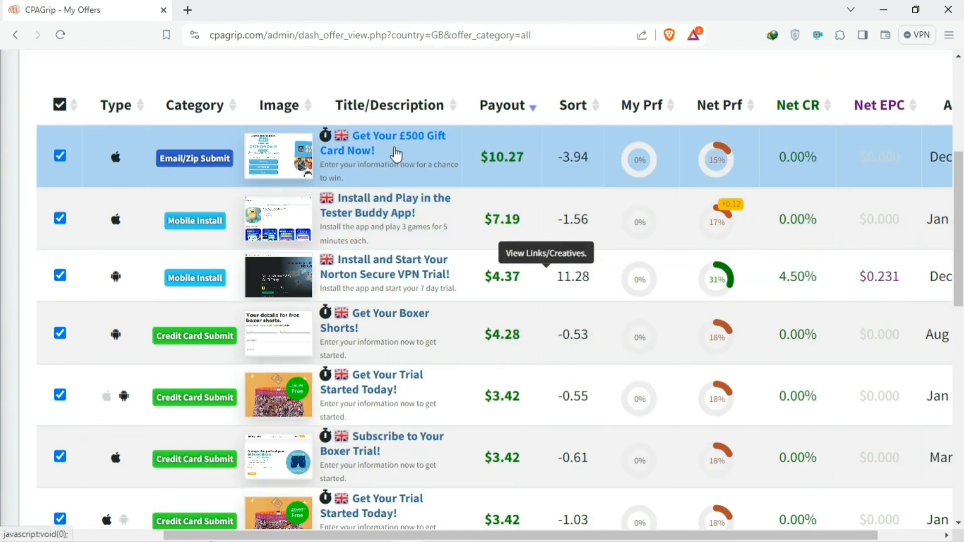
mouse_move(394, 141)
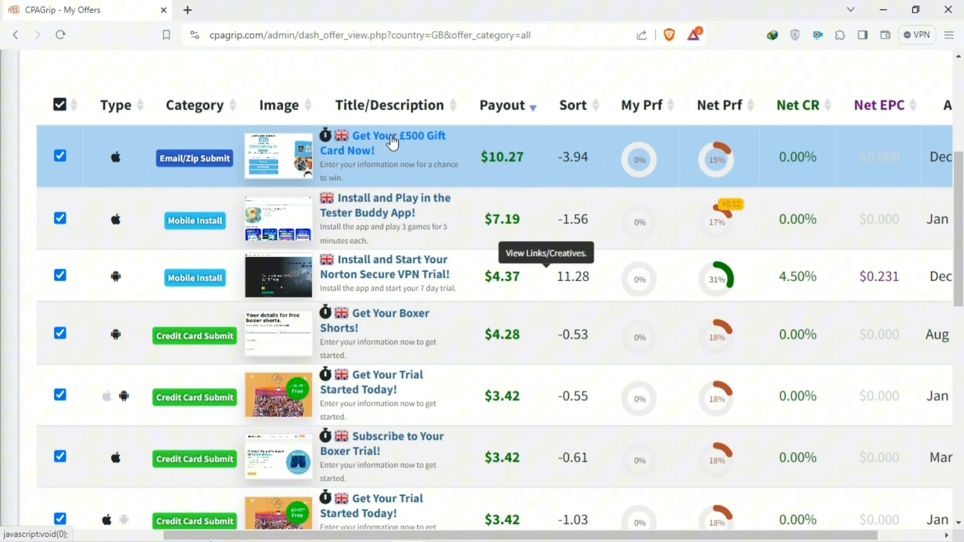
mouse_move(374, 151)
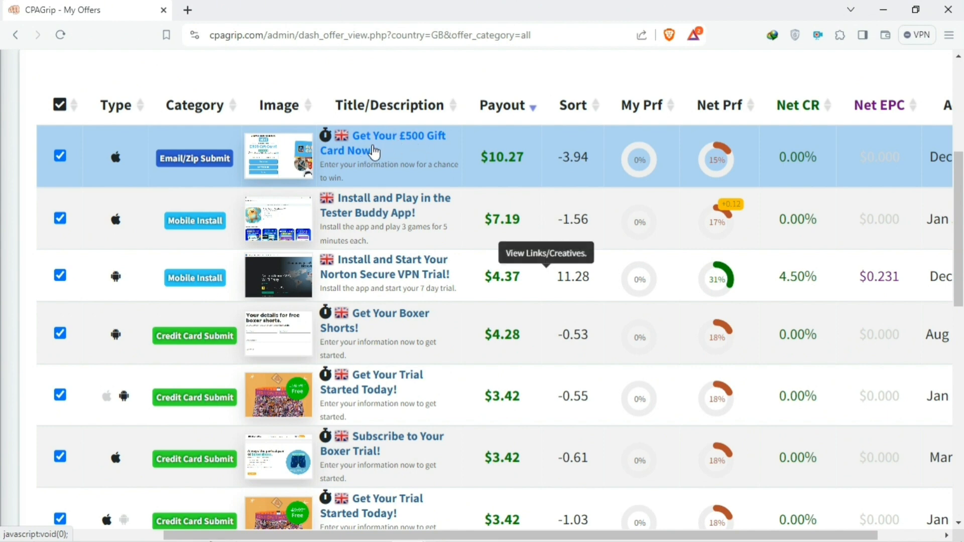
left_click(373, 143)
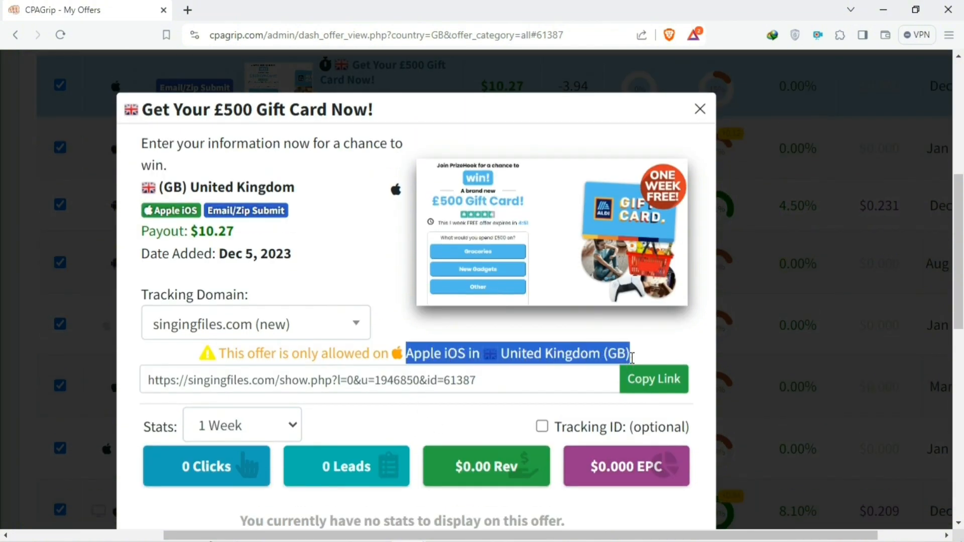
scroll("down", 3)
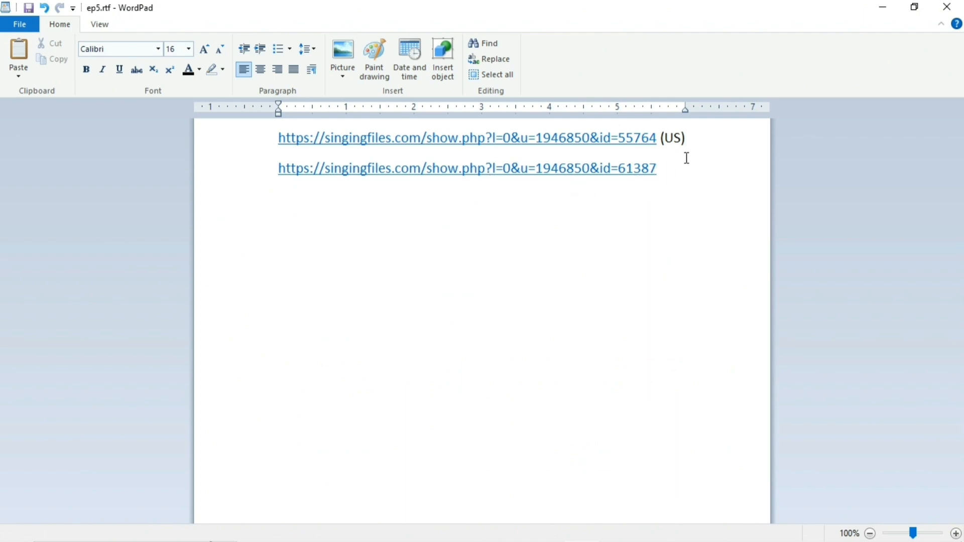
type("(UK iphone)")
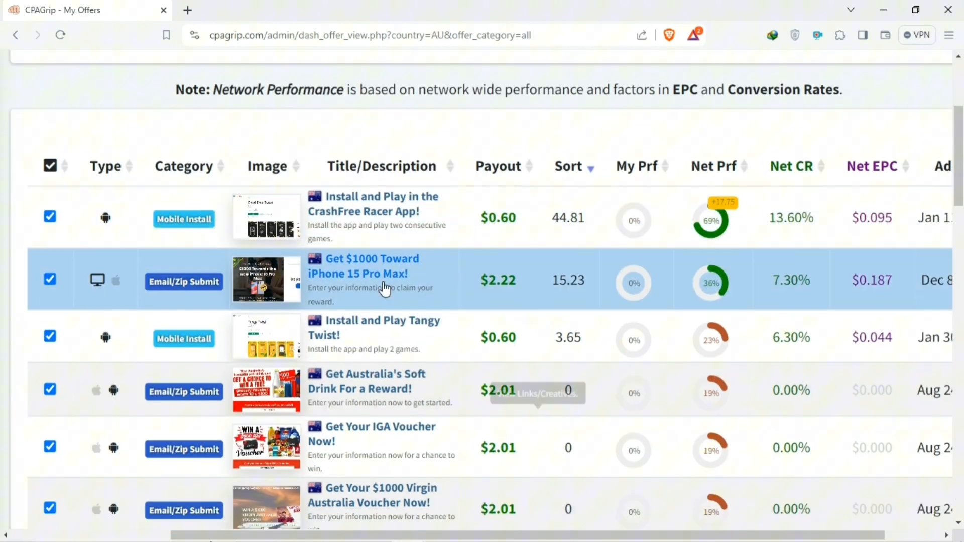
Copy the Australian IGA Voucher link, switch the country to Canada, and copy the KFC Voucher link.
scroll("down", 3)
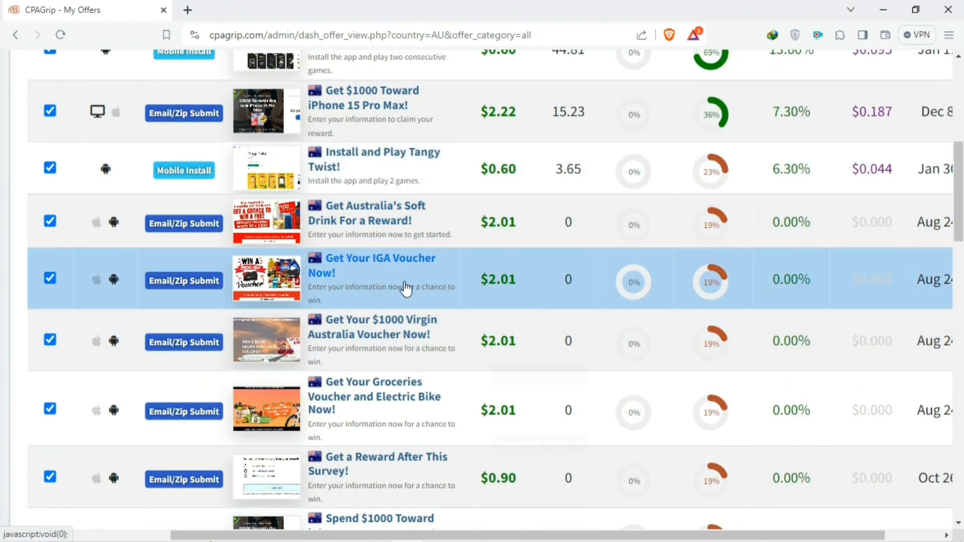
left_click(372, 266)
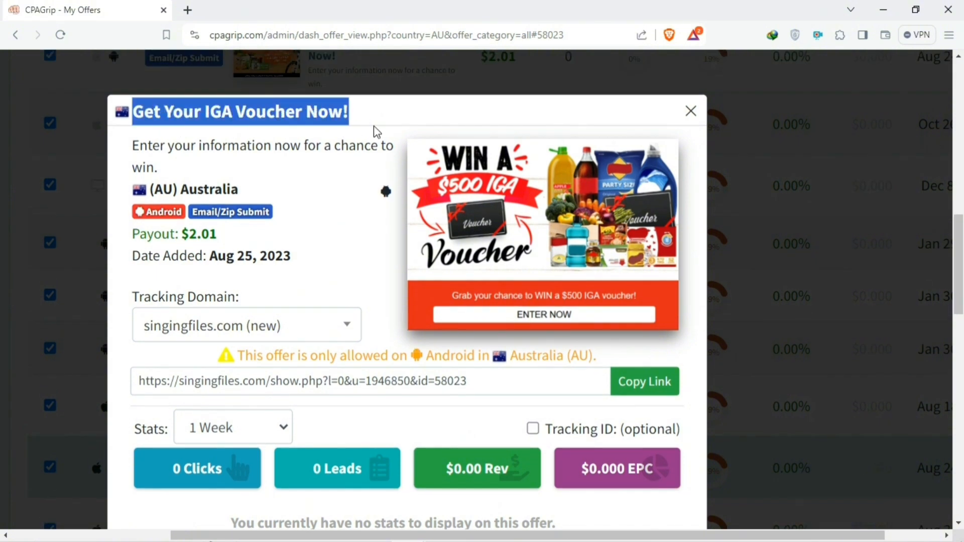
double_click(198, 234)
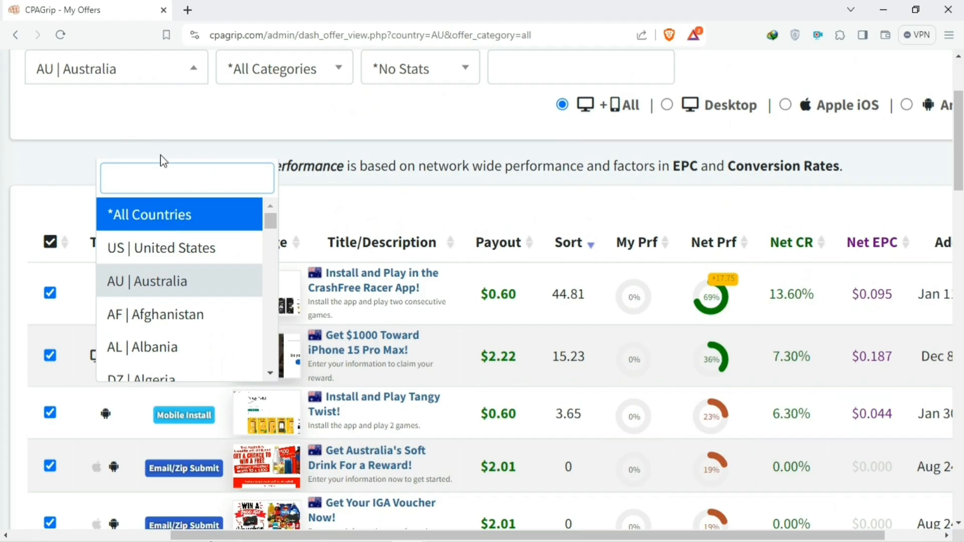
type("canada")
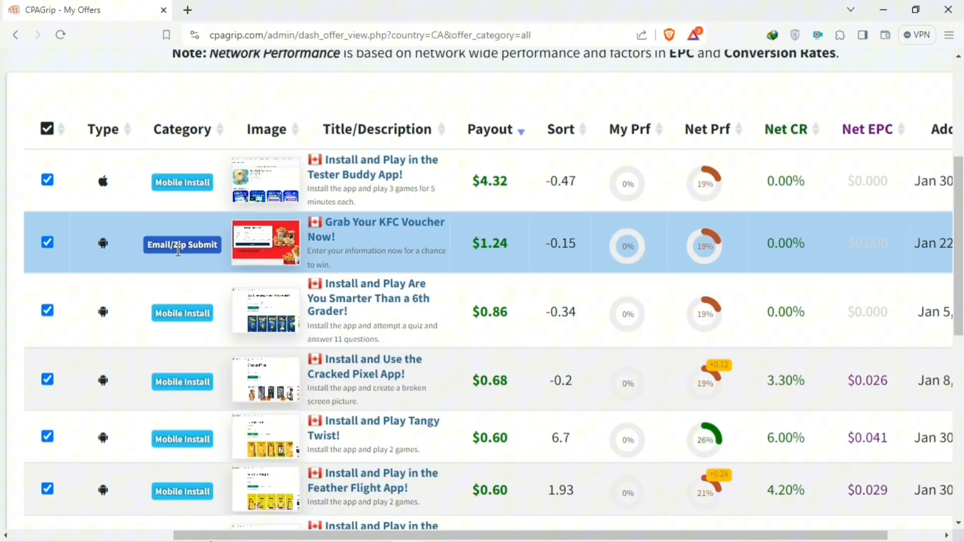
mouse_move(483, 249)
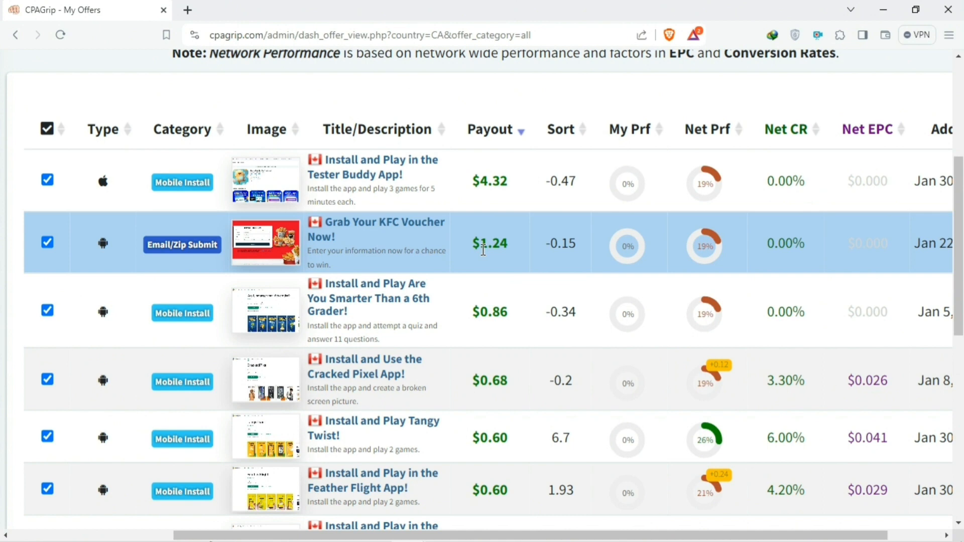
mouse_move(444, 255)
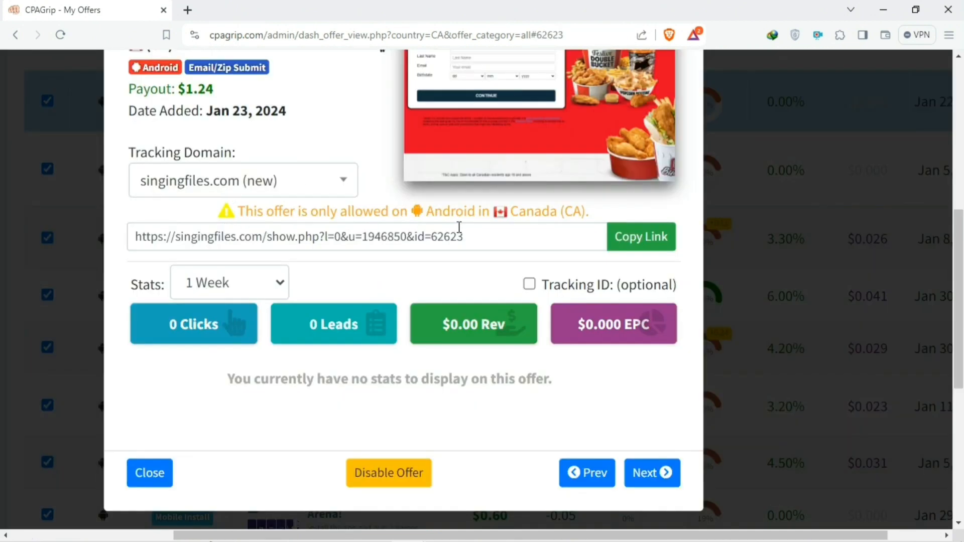
left_click(640, 237)
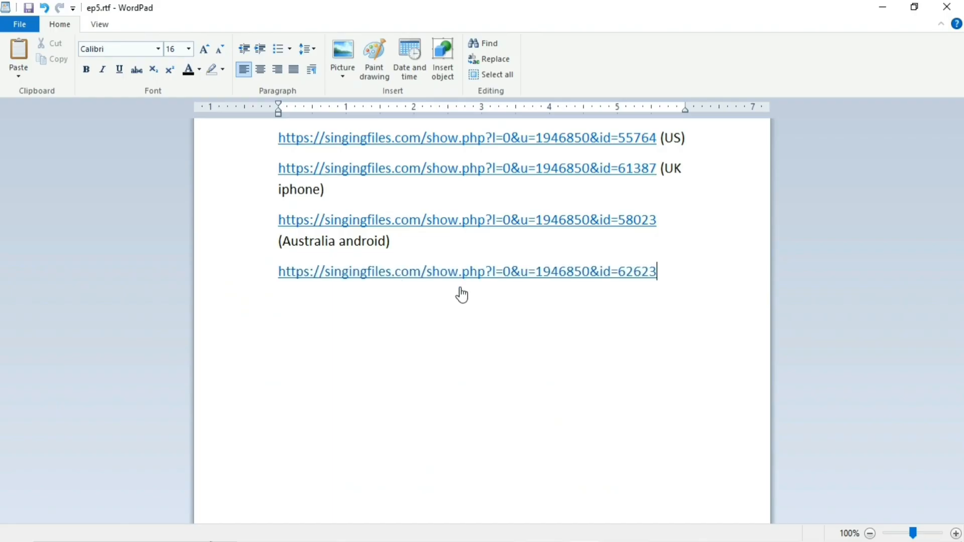
Add the note '(Canada Anroid)' after the fourth link in WordPad.
type("(Canada Anroid)")
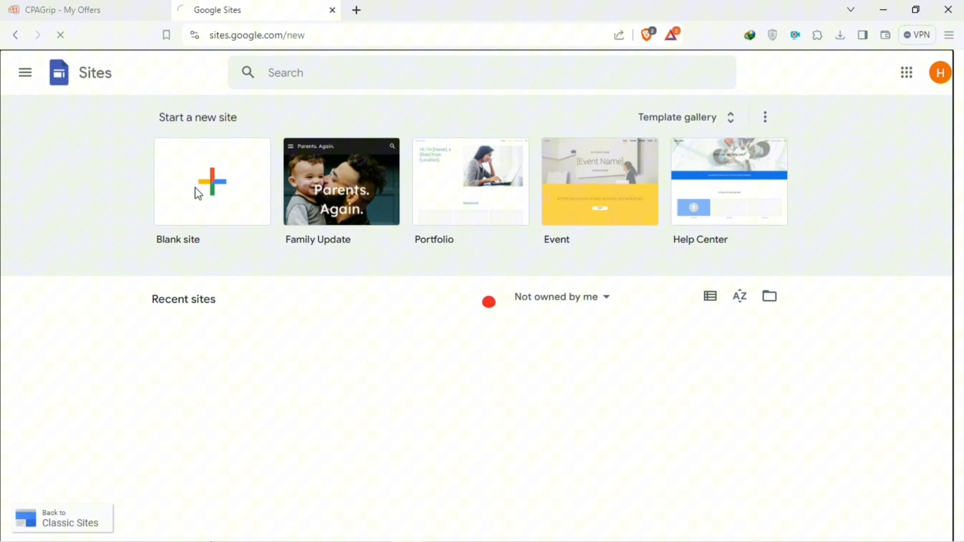
Start a blank site, delete the title text box, and apply the Vision theme.
left_click(212, 182)
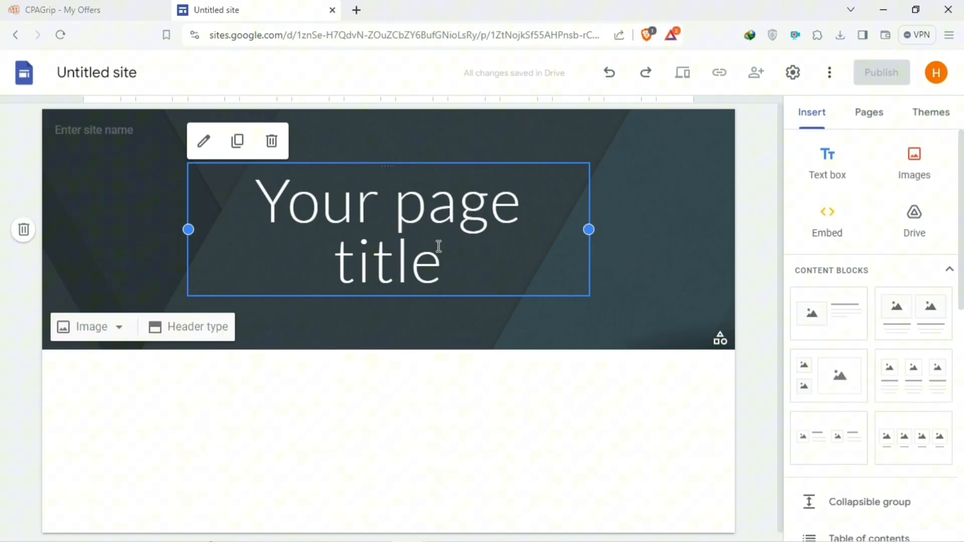
left_click(271, 141)
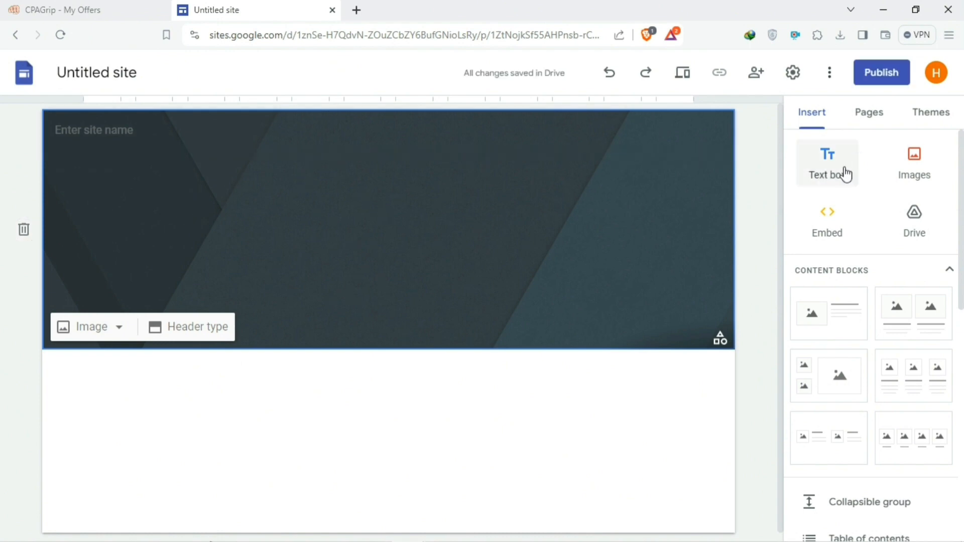
left_click(931, 111)
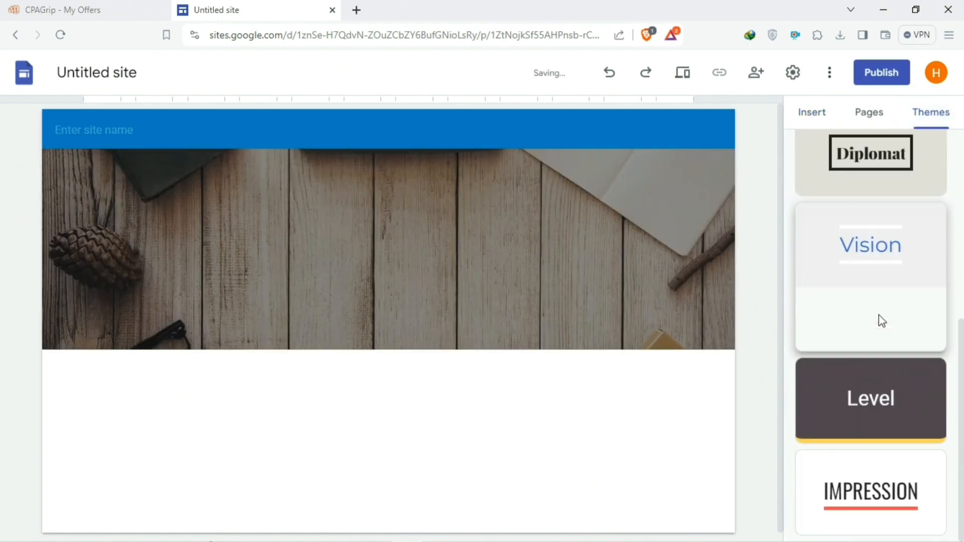
scroll("up", 3)
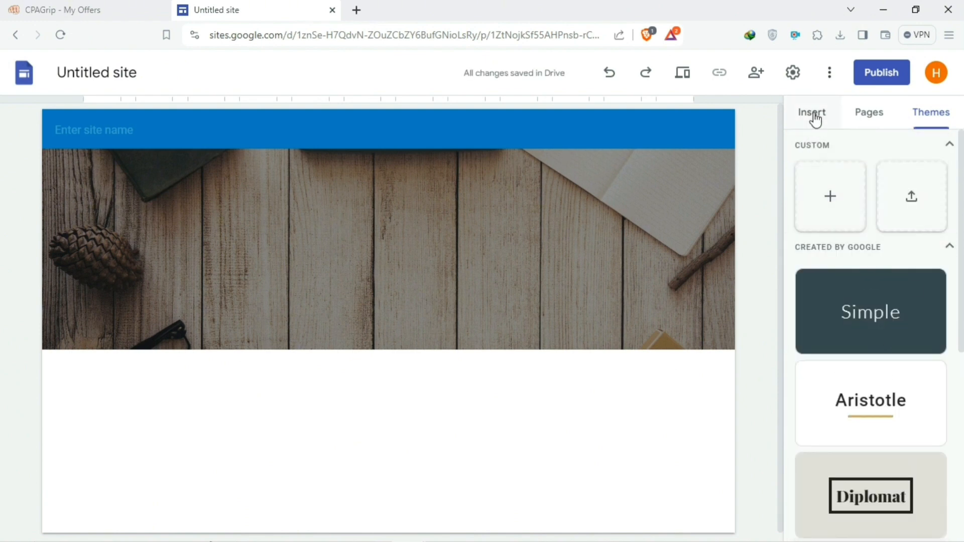
left_click(812, 112)
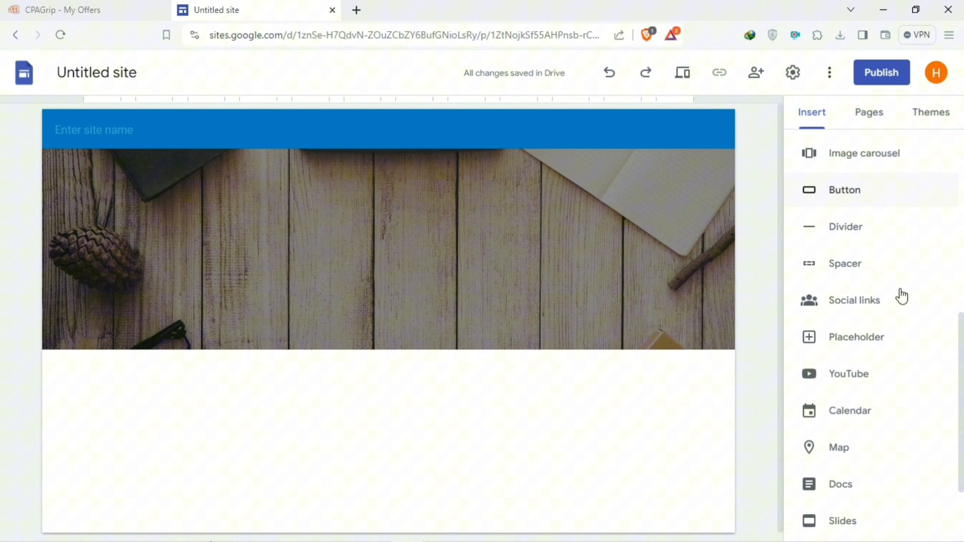
Insert a 'Free Gifts Giveaway (for US only)' button linked to the singingfiles.com id=55764 US link.
left_click(845, 190)
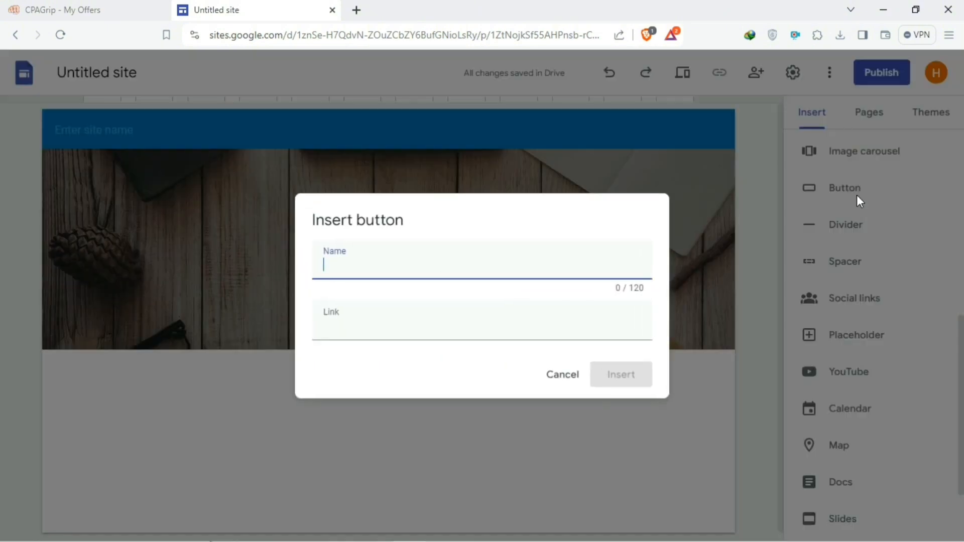
mouse_move(280, 313)
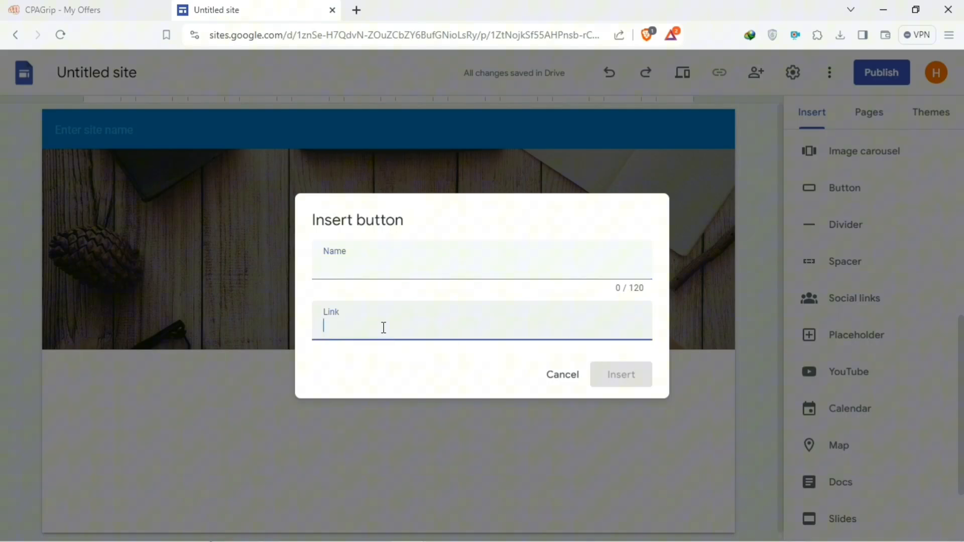
type("https://singingfiles.com/show.php?l=0&u=1946850&id=55764")
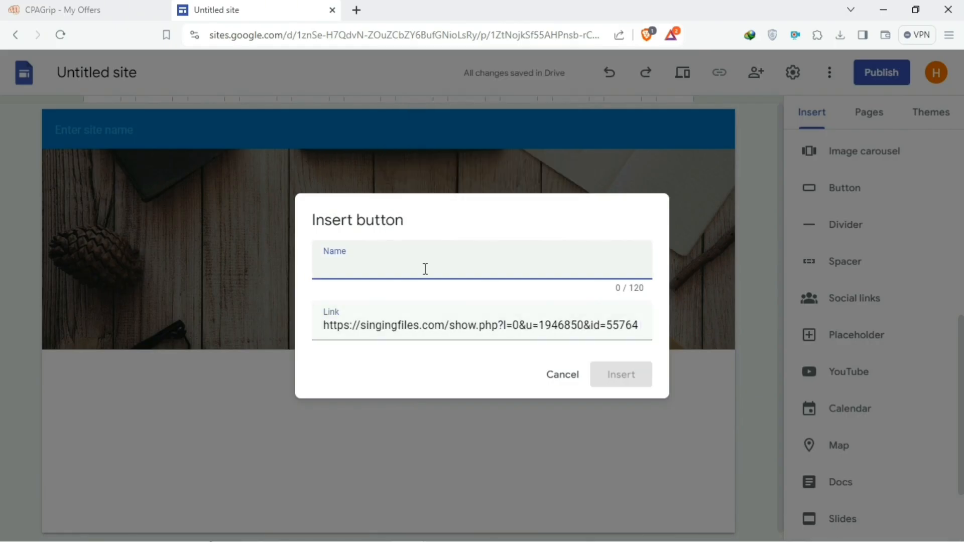
type("Free Gifts G")
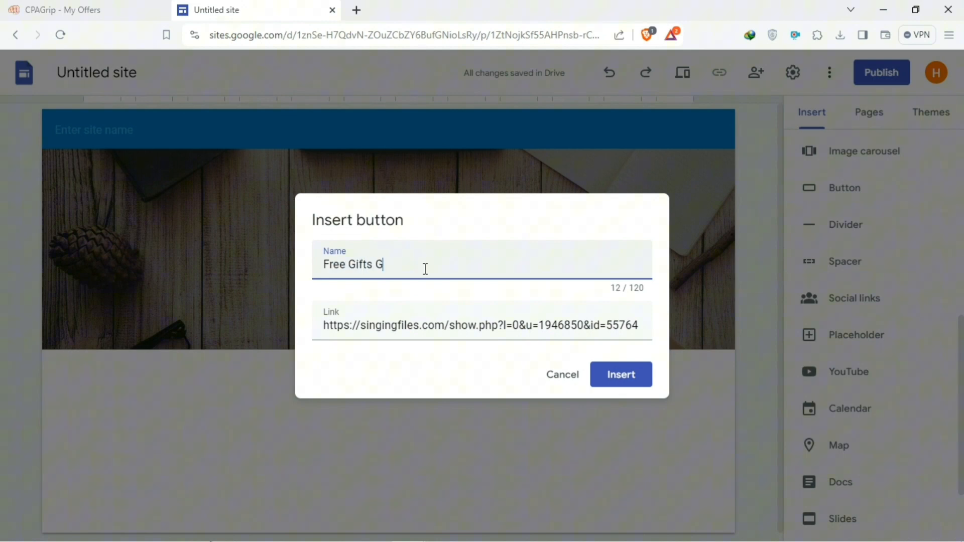
type("iveaway (for U")
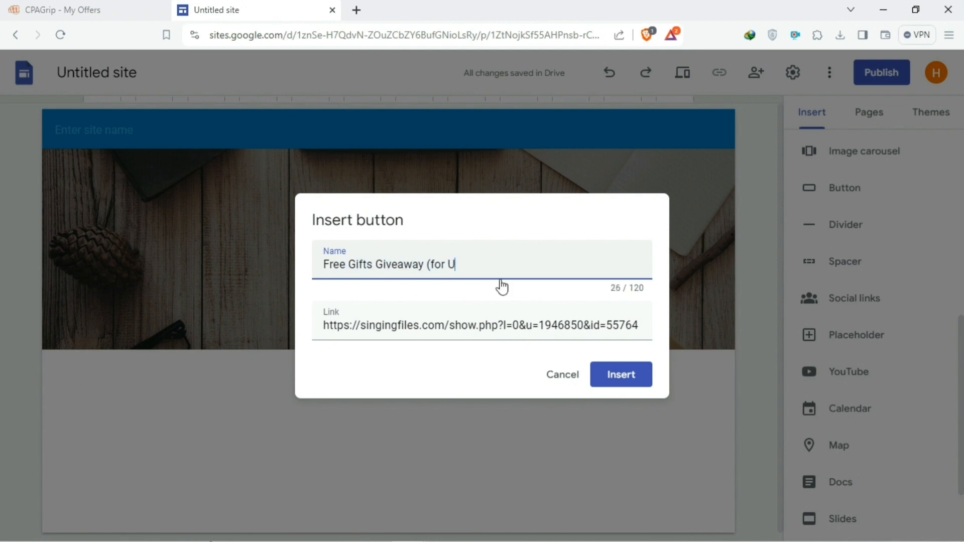
type("S only)")
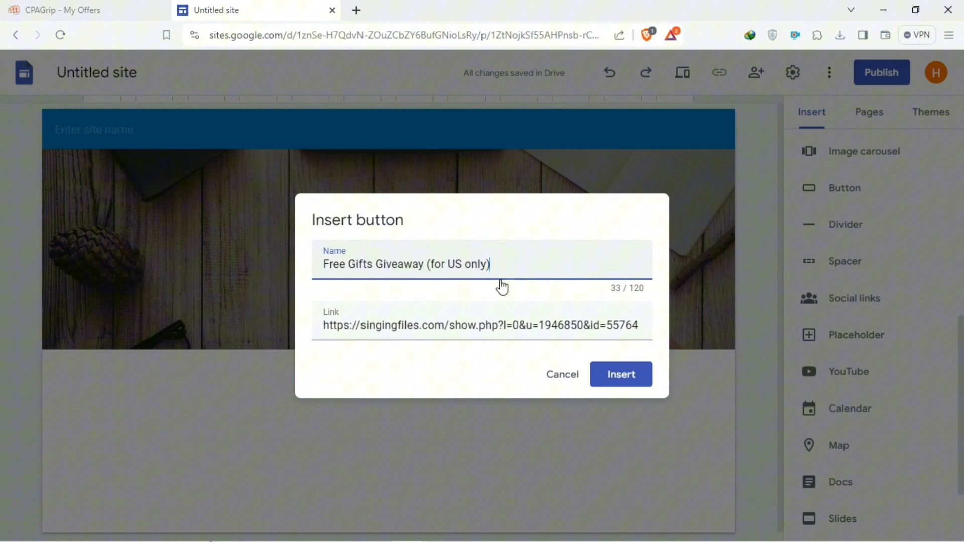
mouse_move(621, 375)
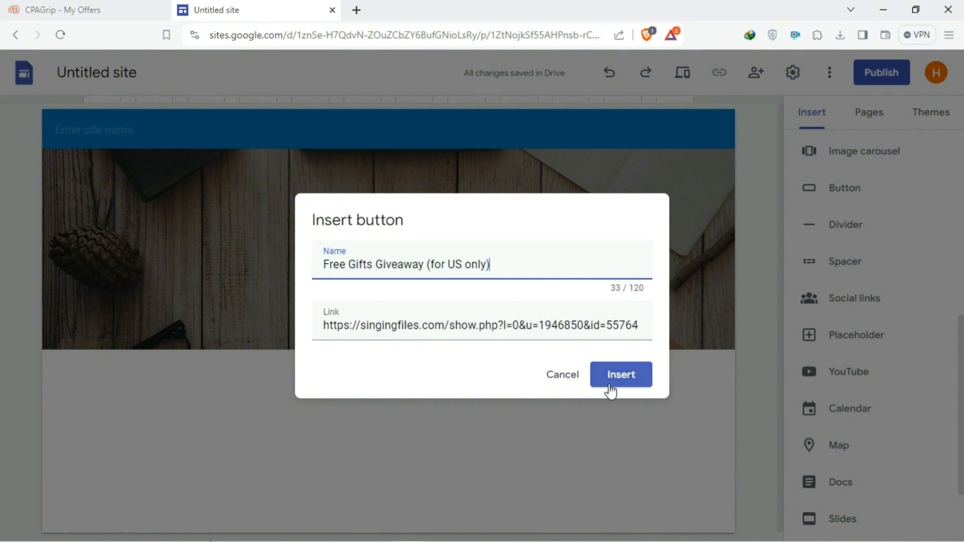
left_click(621, 375)
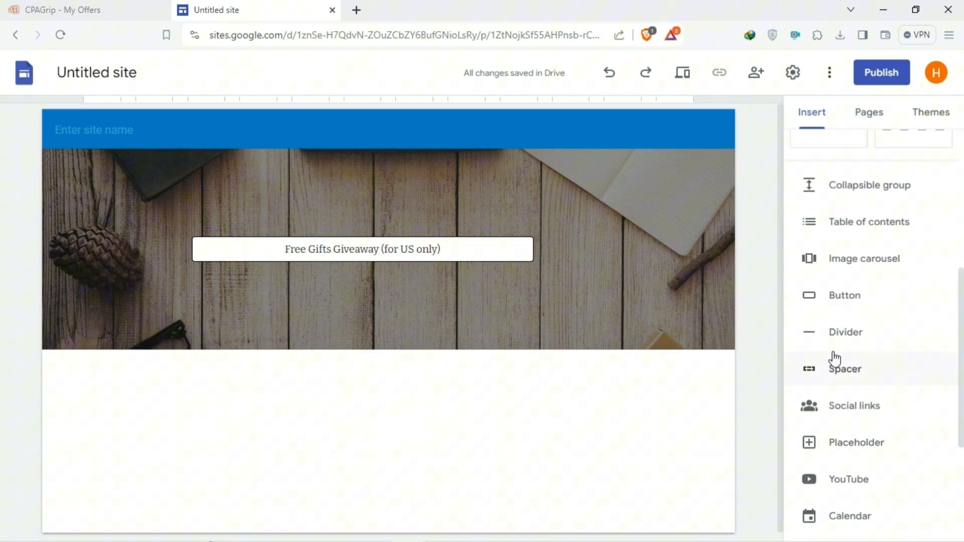
mouse_move(557, 383)
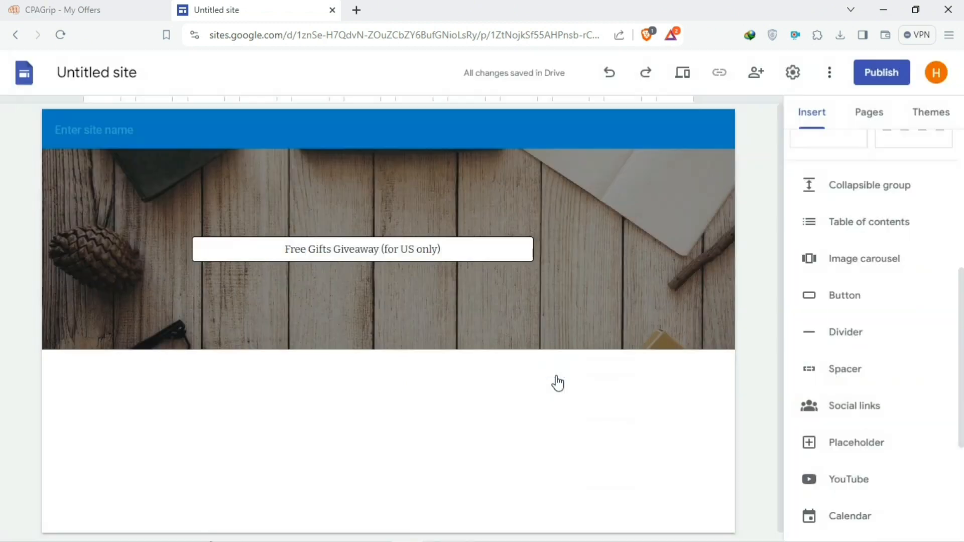
Duplicate the button as 'Free Gifts Giveaway (for UK iphone users only)' linked to the id=61387 UK offer.
left_click(362, 249)
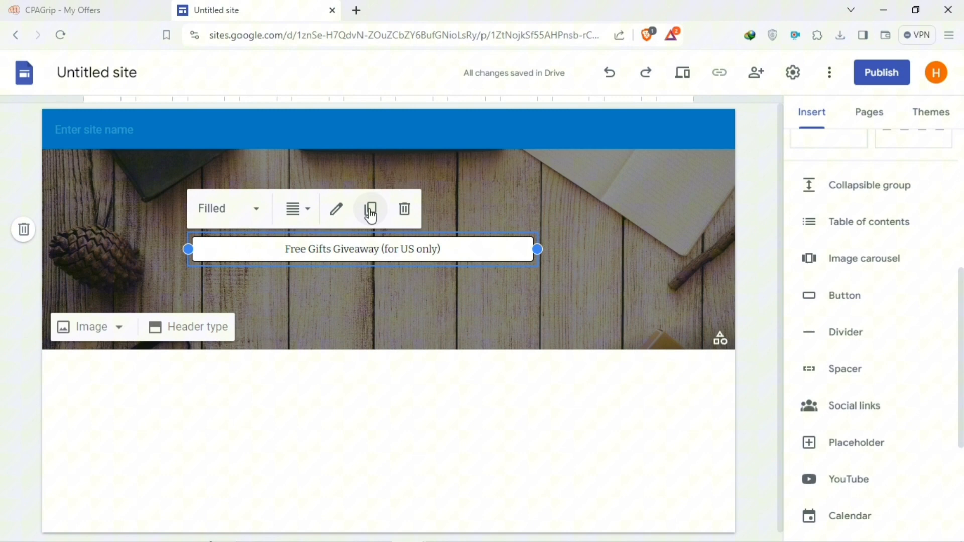
left_click(370, 209)
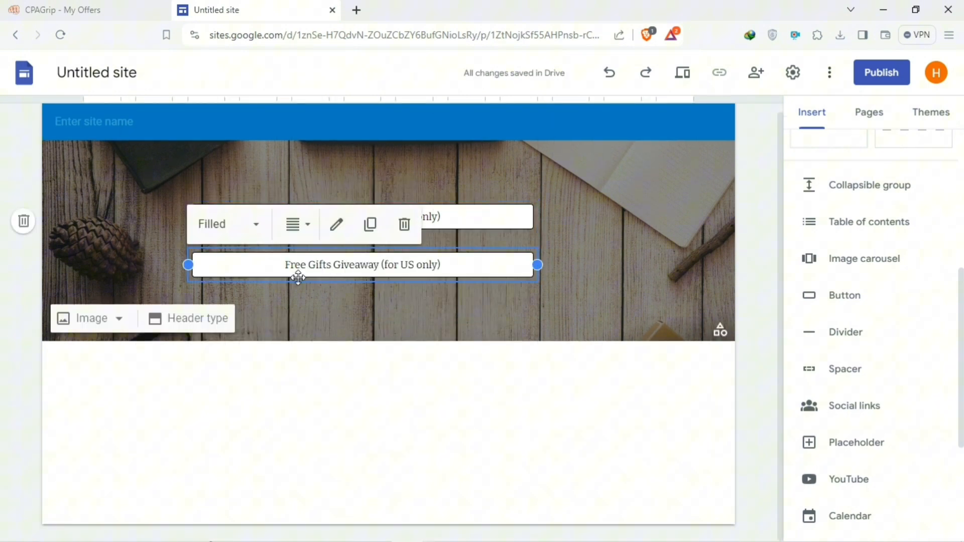
left_click(335, 224)
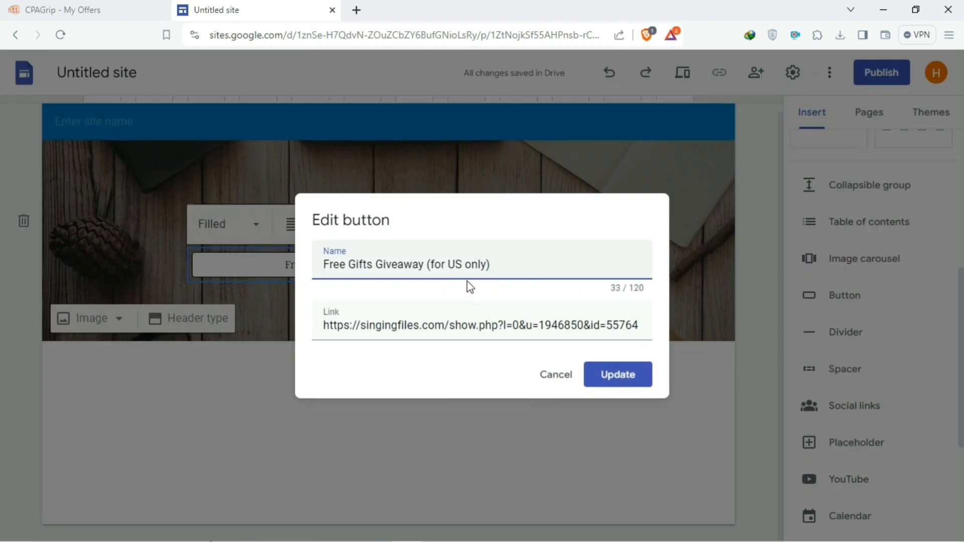
key("Backspace")
type("K iphone users")
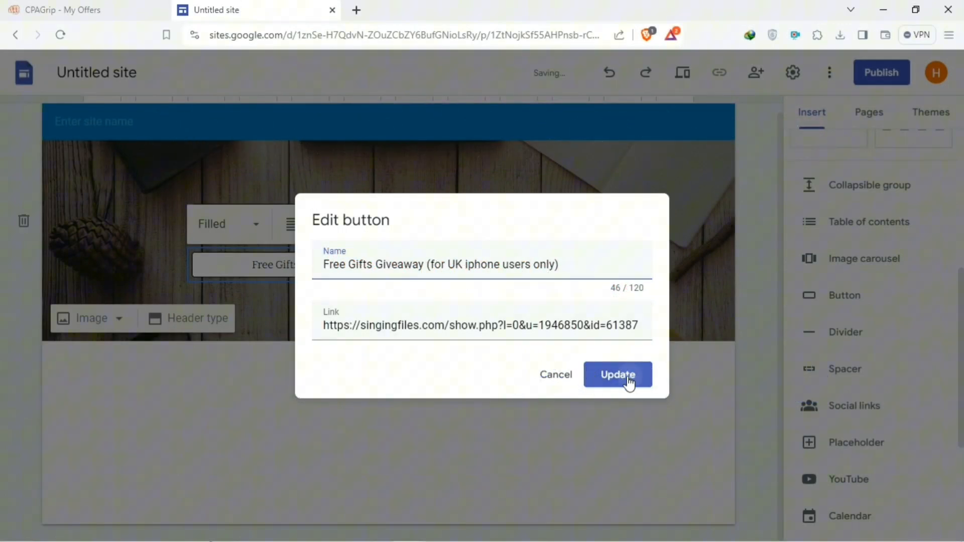
left_click(618, 374)
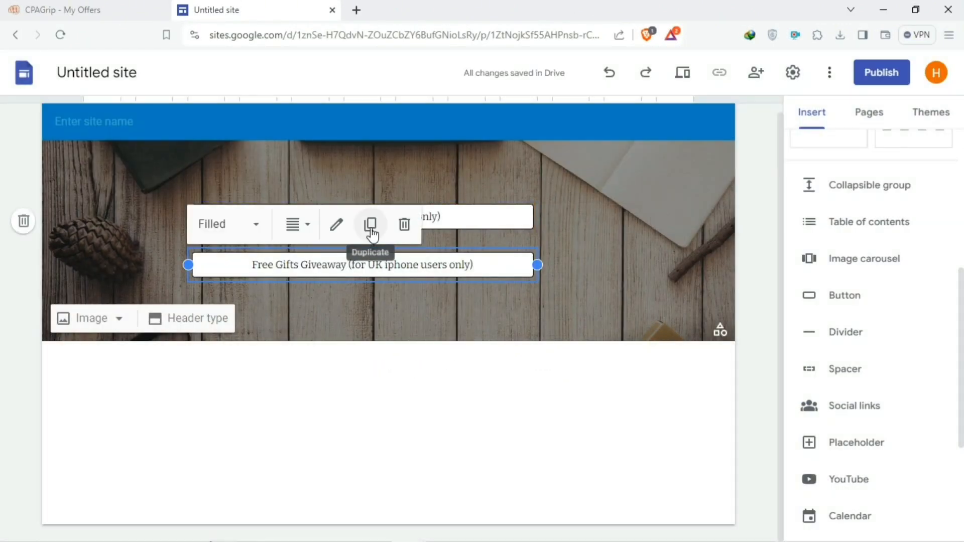
Duplicate a button for Australia android users, pasting its offer link from WordPad.
left_click(371, 224)
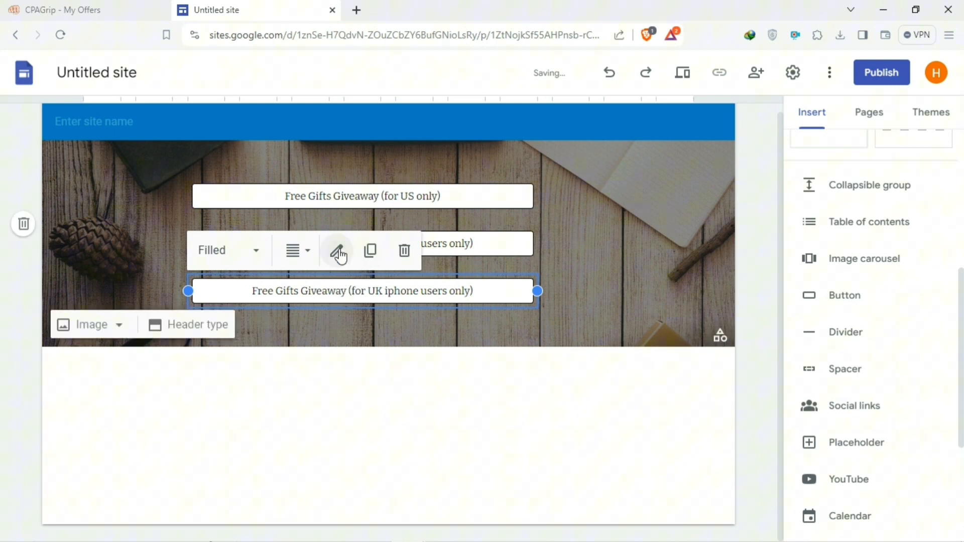
left_click(338, 251)
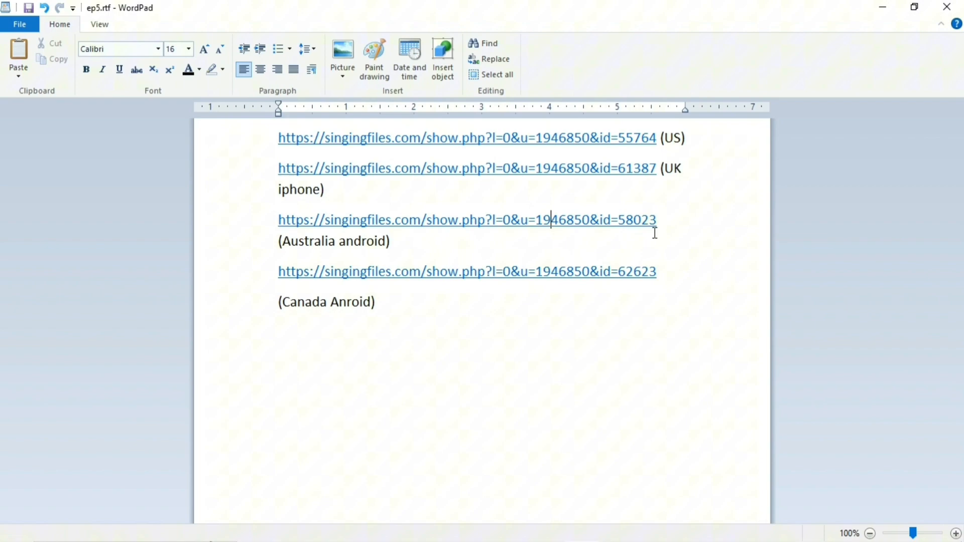
key("ctrl+c")
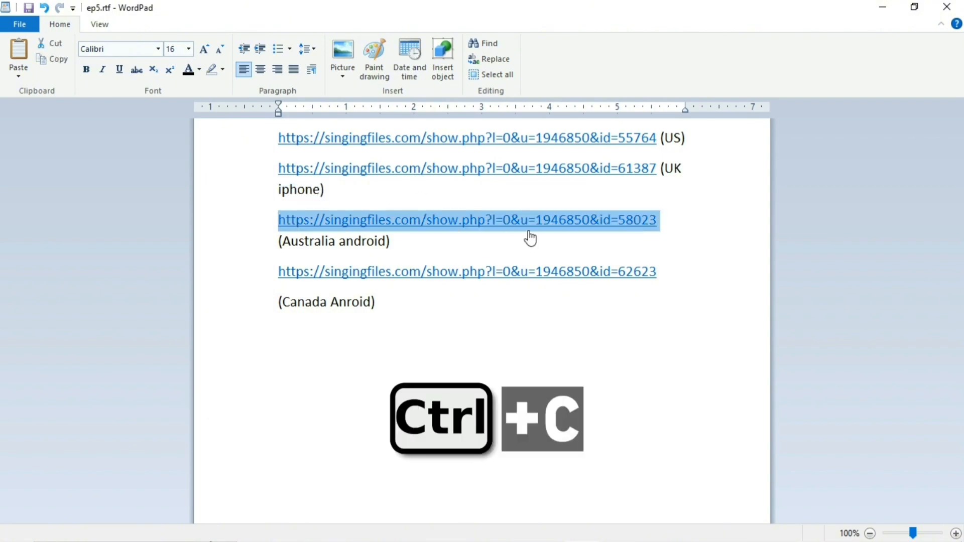
key("ctrl+v")
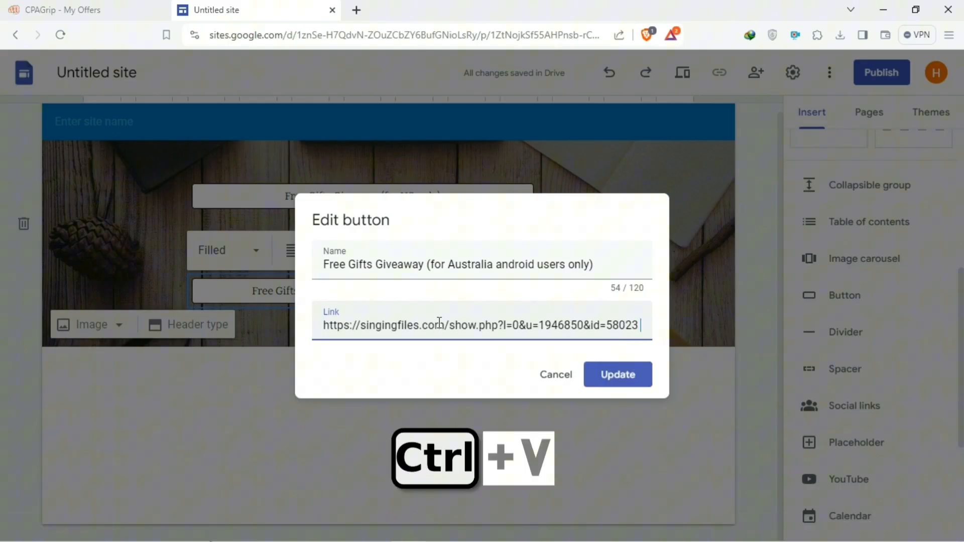
left_click(618, 375)
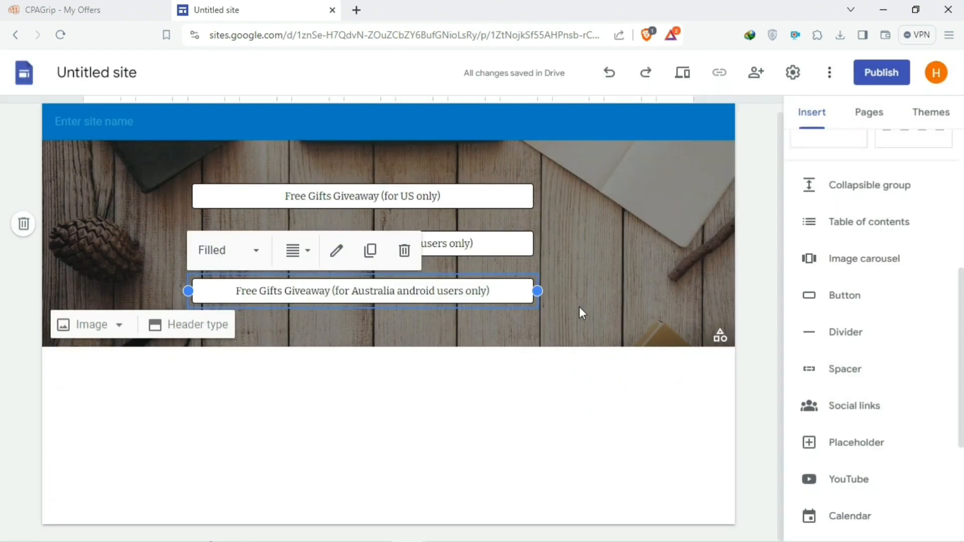
Duplicate another button for Canada Android users linked to the Canada offer.
left_click(336, 250)
type("Free Gifts Giveaway (for Canada Android users only)")
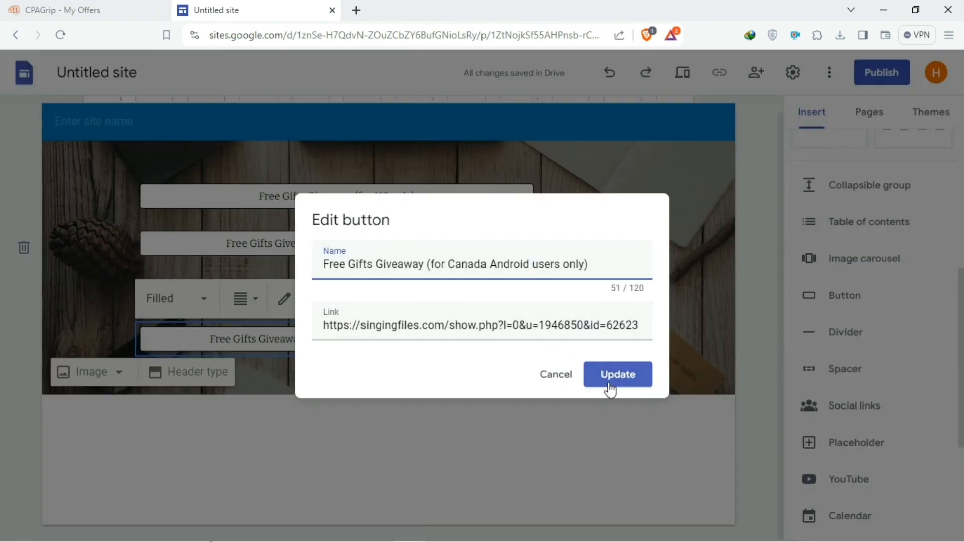
left_click(618, 375)
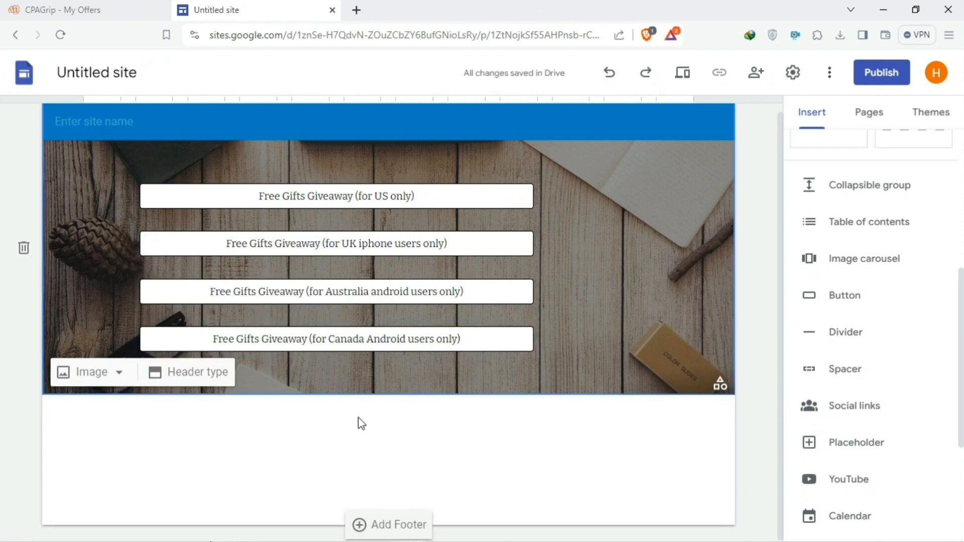
mouse_move(262, 410)
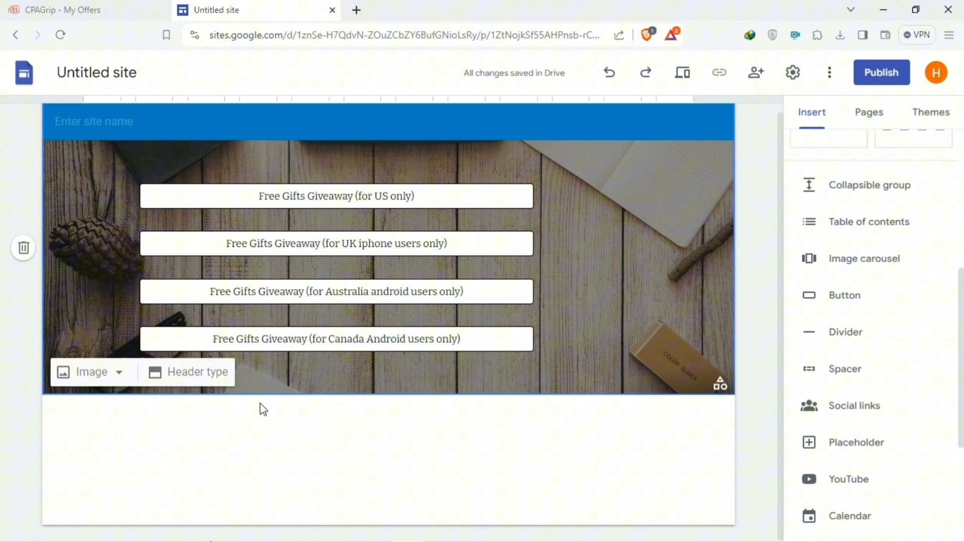
Set the header background to the red gift boxes on dark wood photo found by searching 'gifts'.
left_click(92, 372)
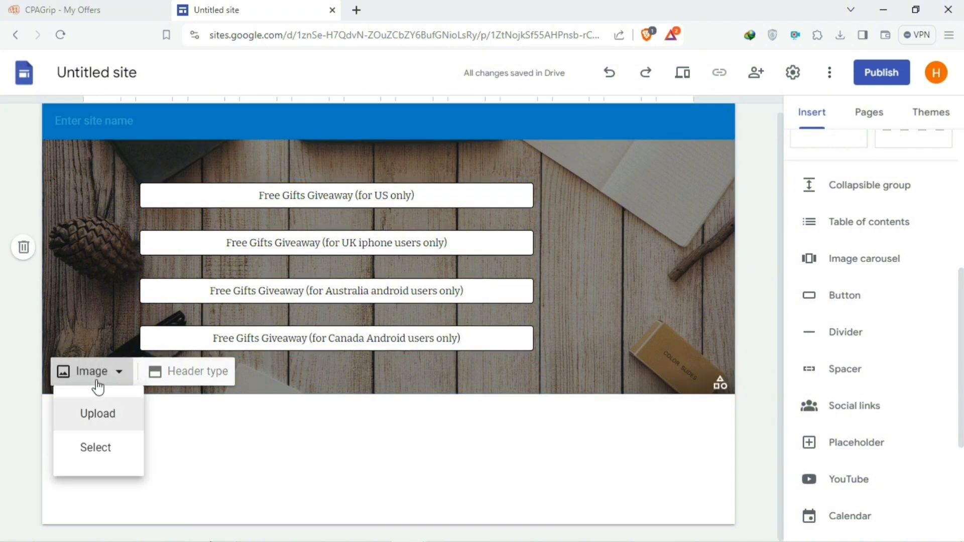
mouse_move(112, 458)
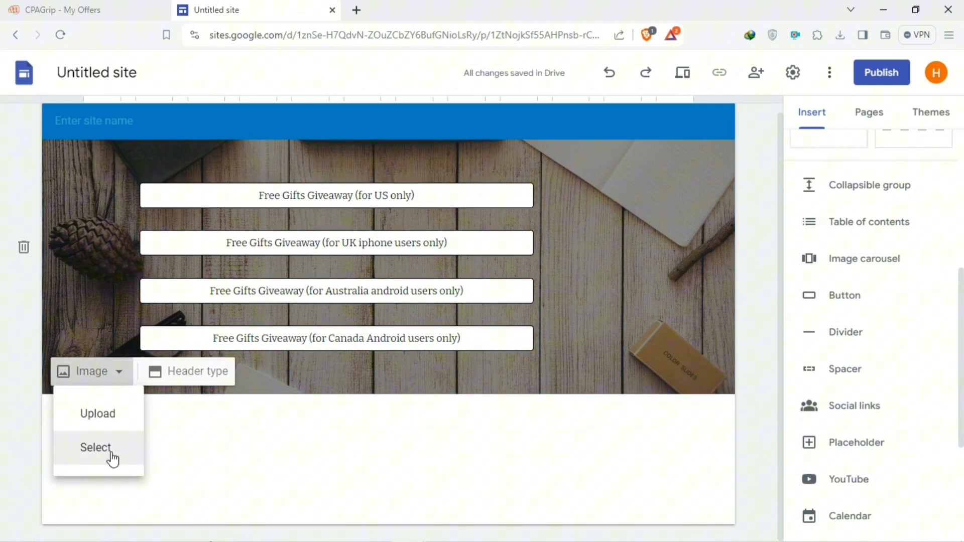
left_click(97, 447)
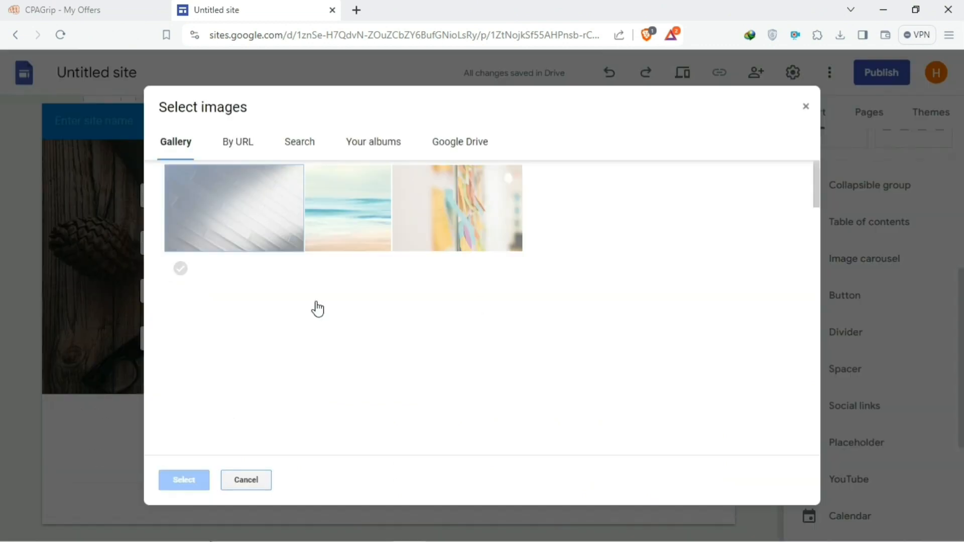
left_click(299, 142)
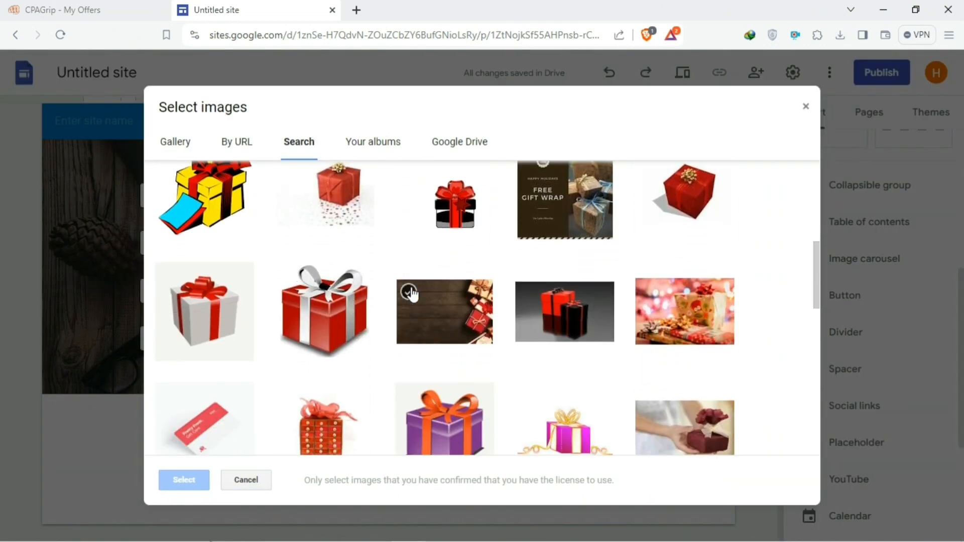
left_click(444, 310)
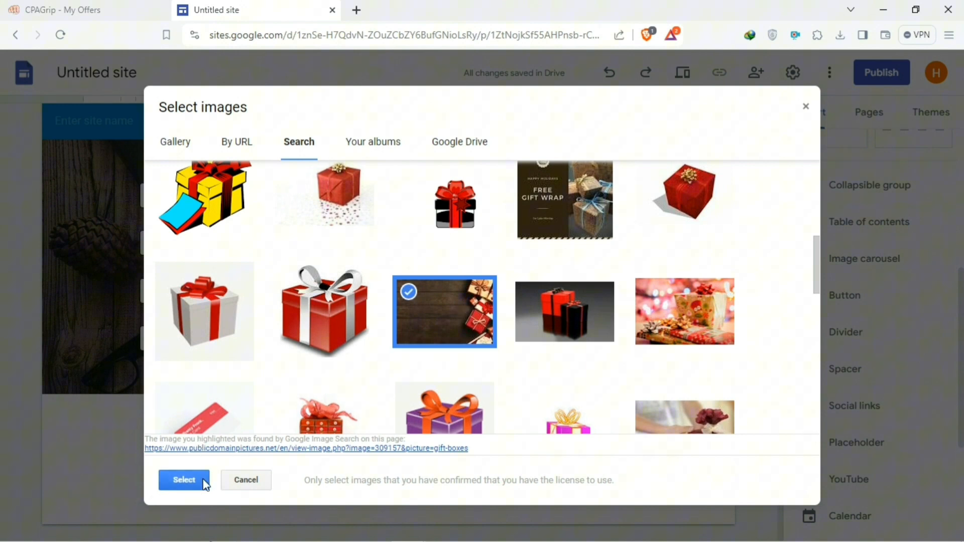
left_click(183, 480)
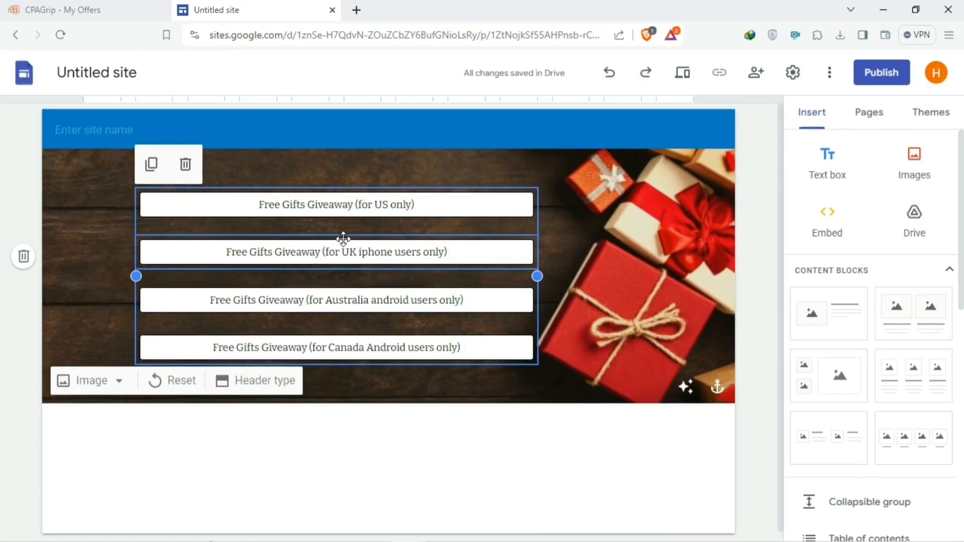
Shift the button group left of the gift photo and name the site 'Free Gifts Giveaway'.
left_click(502, 338)
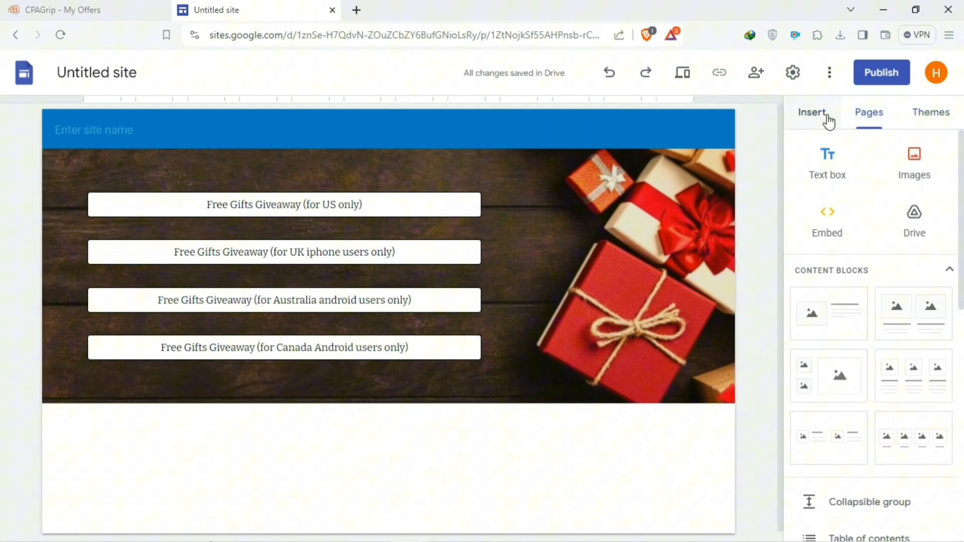
left_click(95, 130)
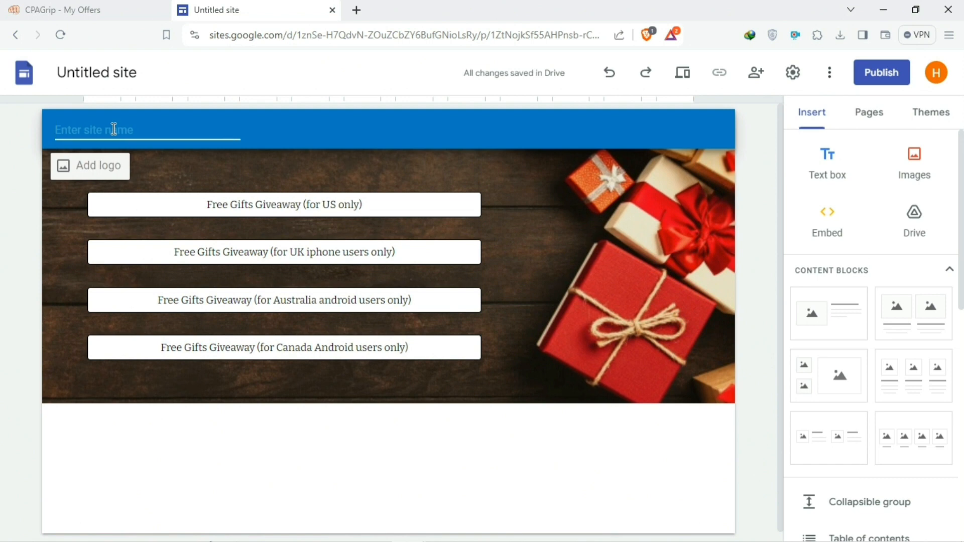
type("Free Gifts Glveaway")
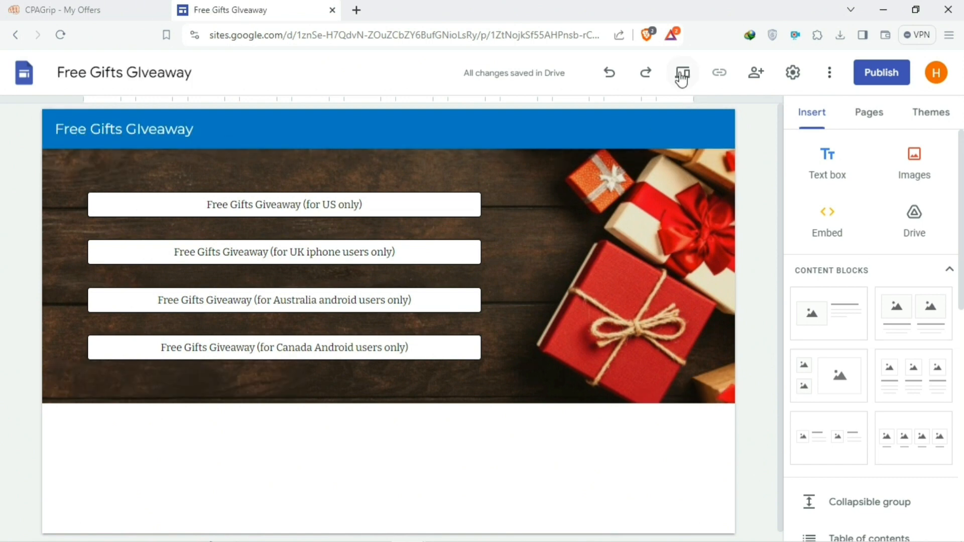
Preview the page in desktop, tablet and phone views, then return to editing.
left_click(681, 72)
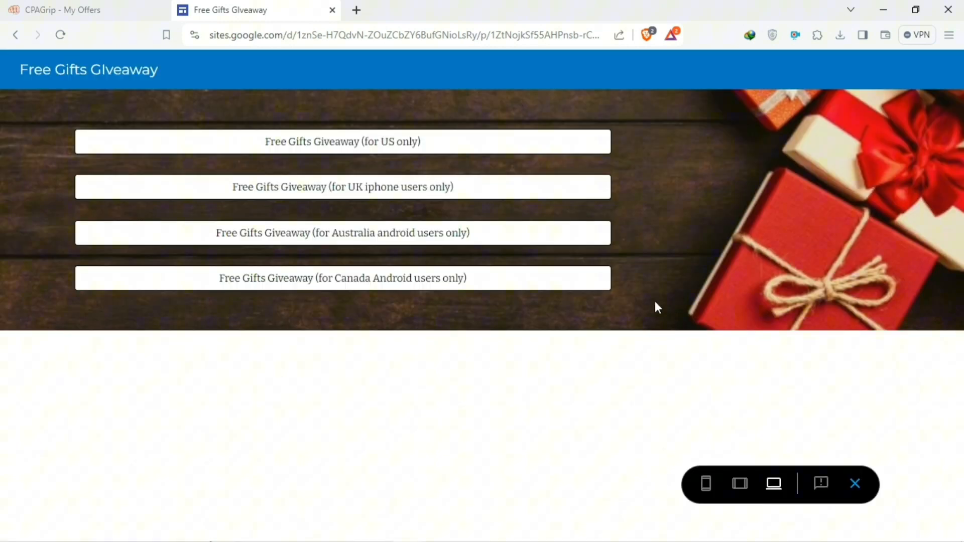
left_click(740, 485)
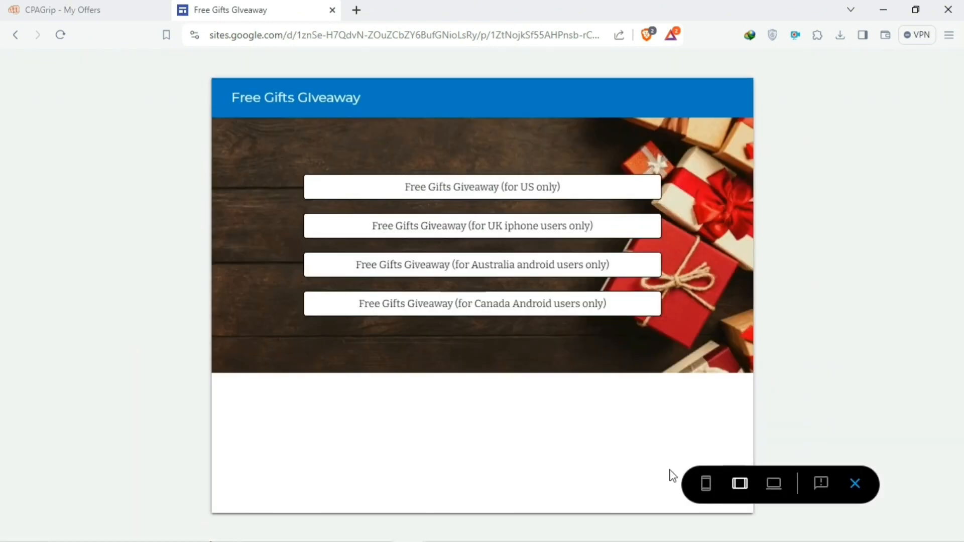
left_click(705, 483)
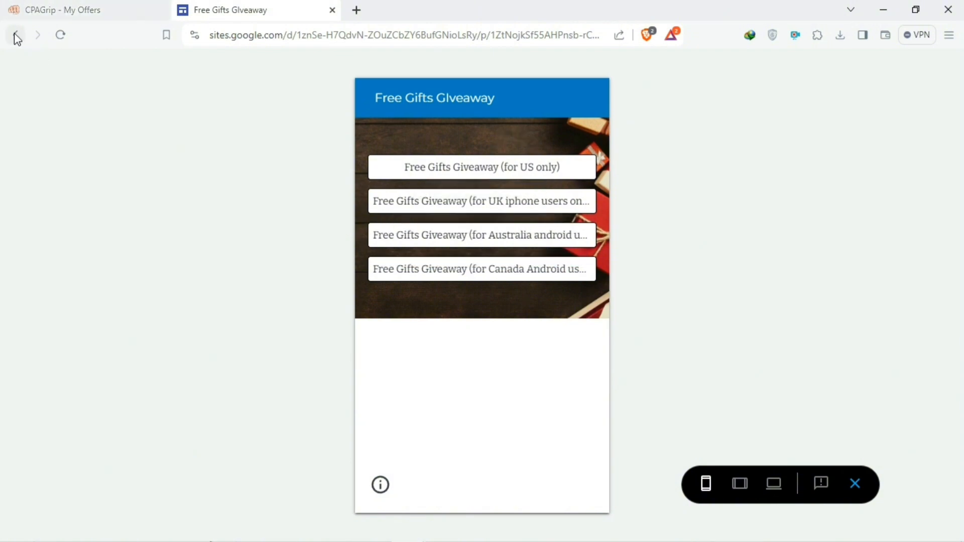
left_click(15, 34)
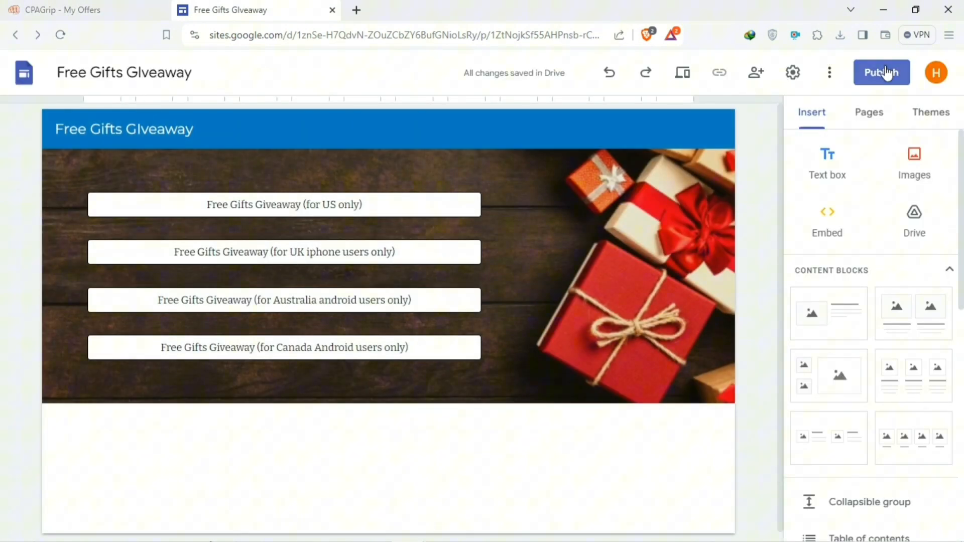
Publish the site at the web address 'freegiftsgiveawaysworldwide'.
left_click(881, 72)
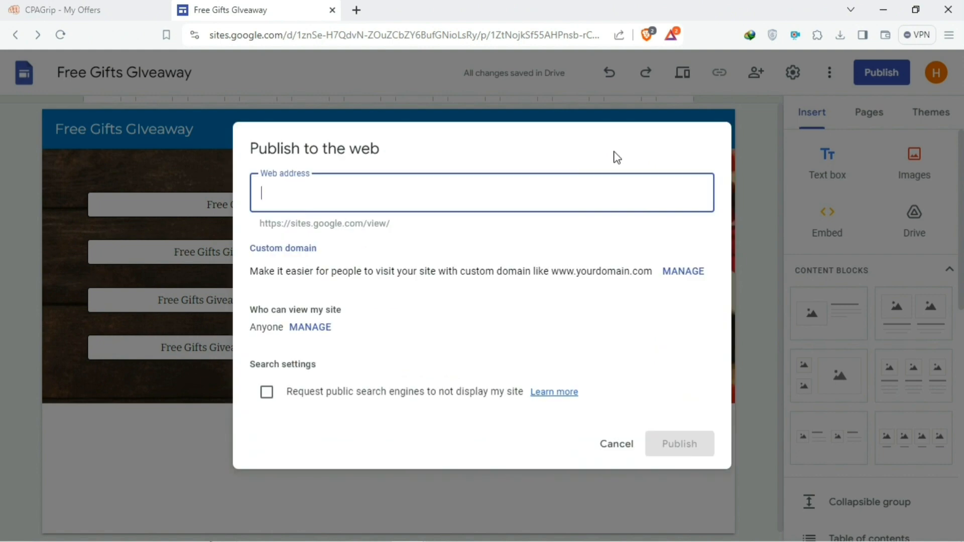
type("freegiftsgiveawaysworldwide")
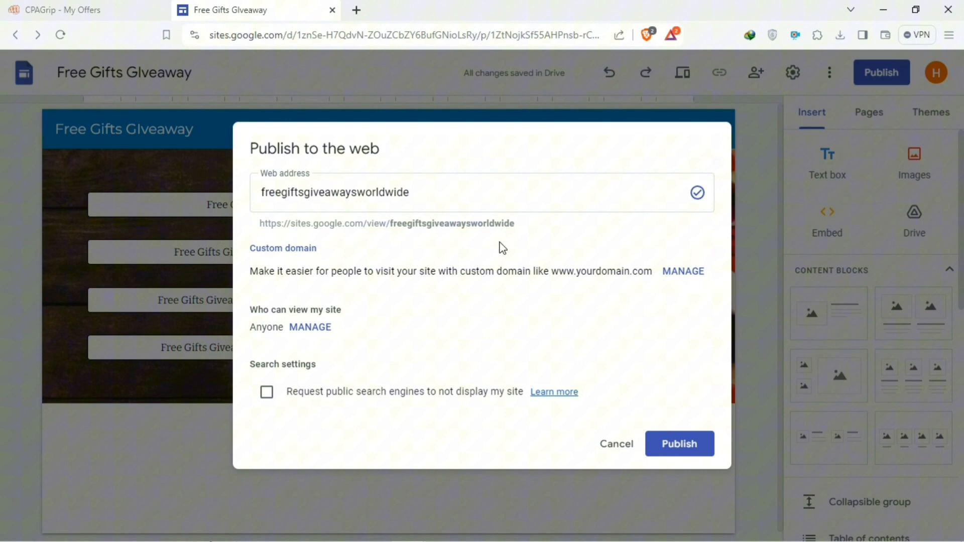
left_click(679, 444)
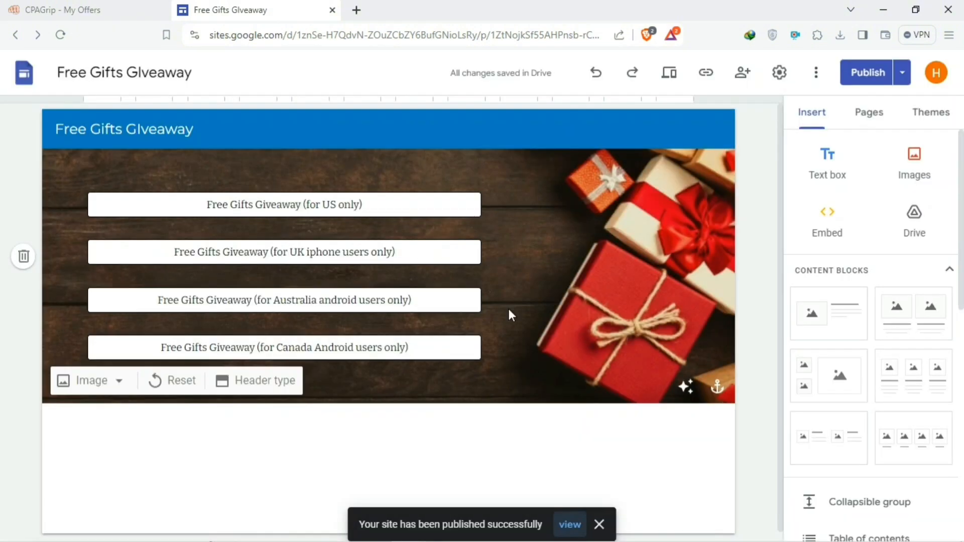
left_click(569, 525)
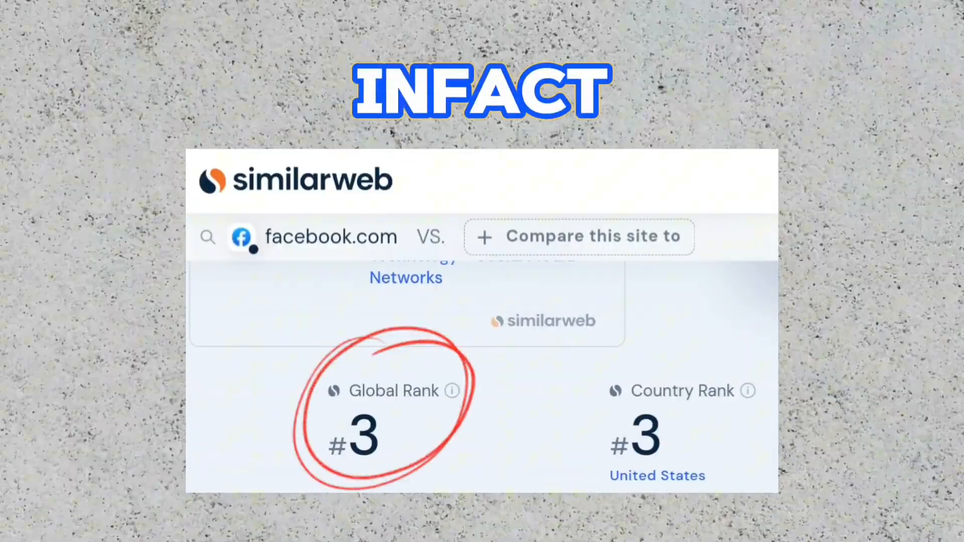
scroll("down", 3)
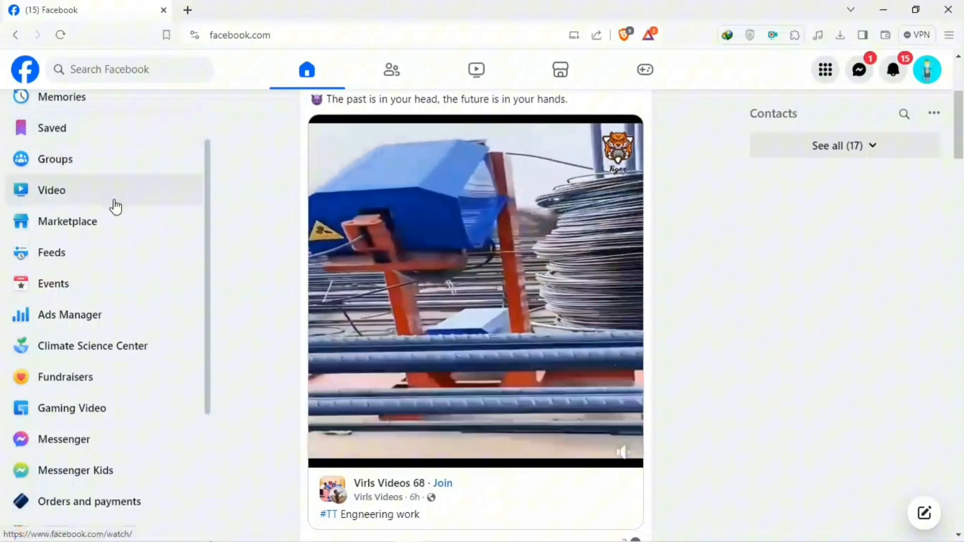
Search Facebook groups for 'free giftcards' and open the Free Gift Card group (90K members).
scroll("up", 3)
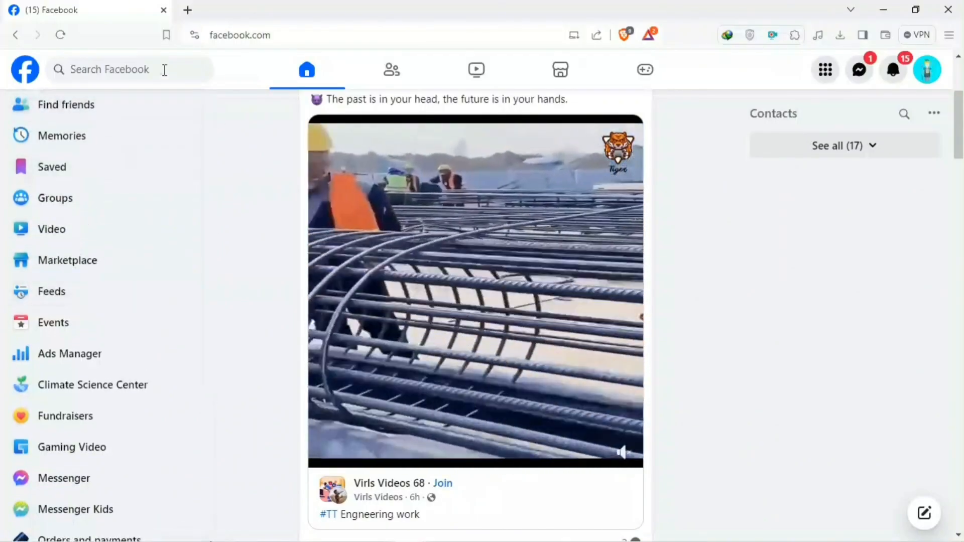
type("free giftcards")
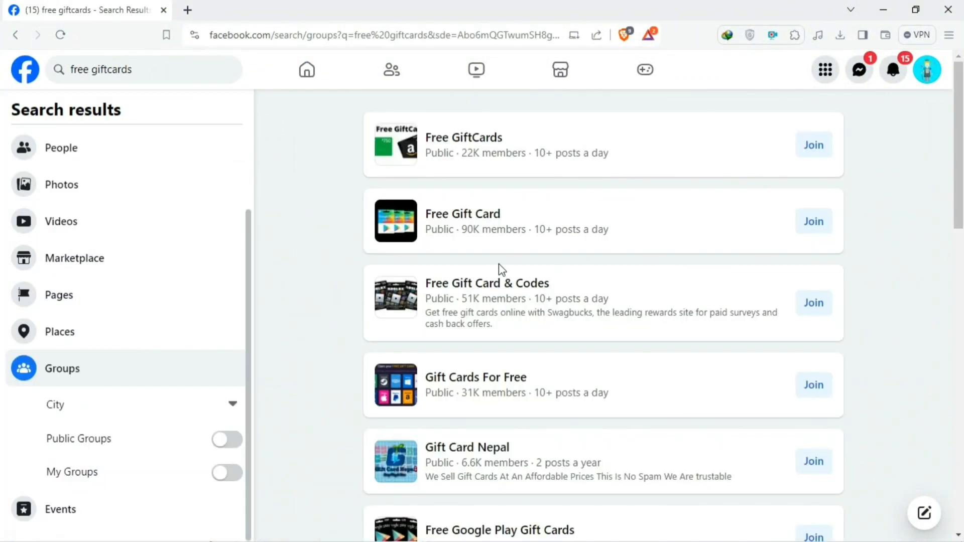
mouse_move(741, 263)
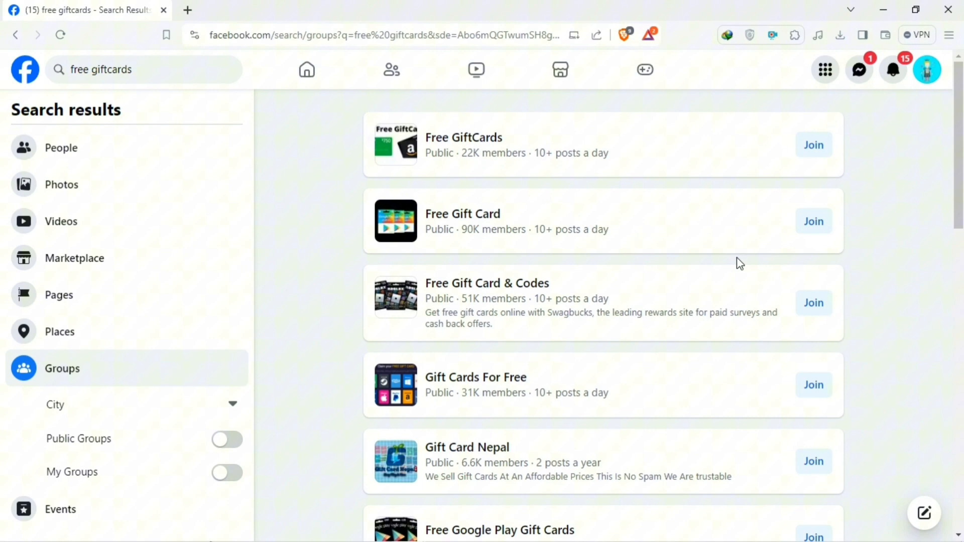
mouse_move(462, 213)
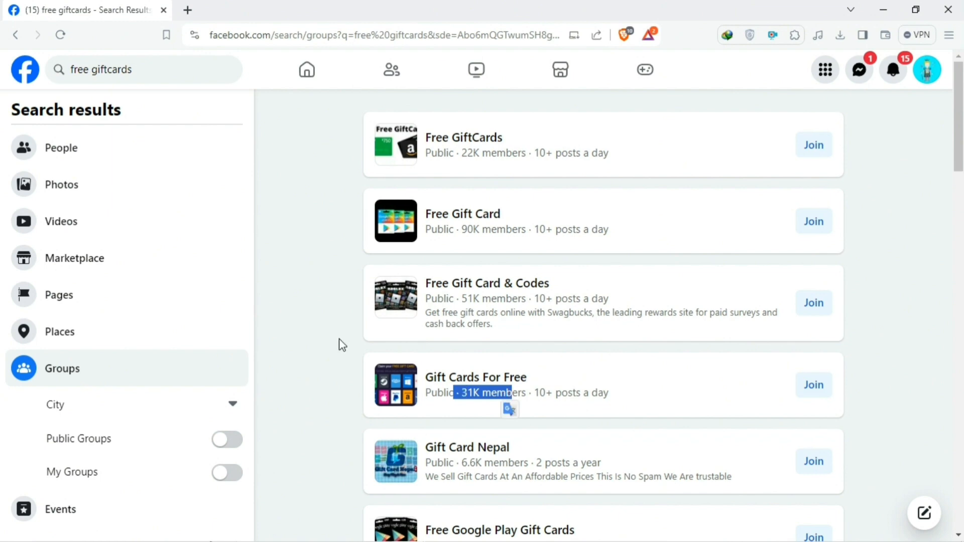
scroll("down", 3)
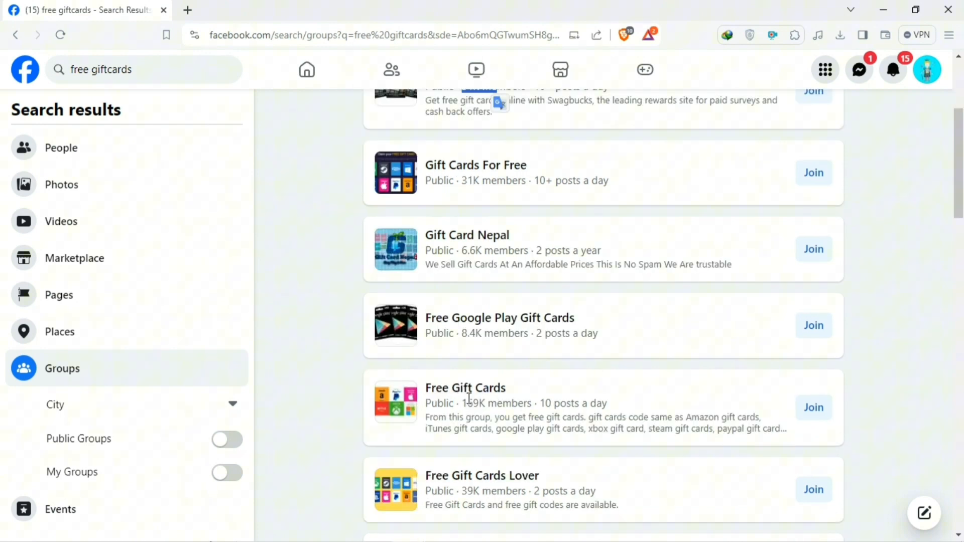
scroll("down", 3)
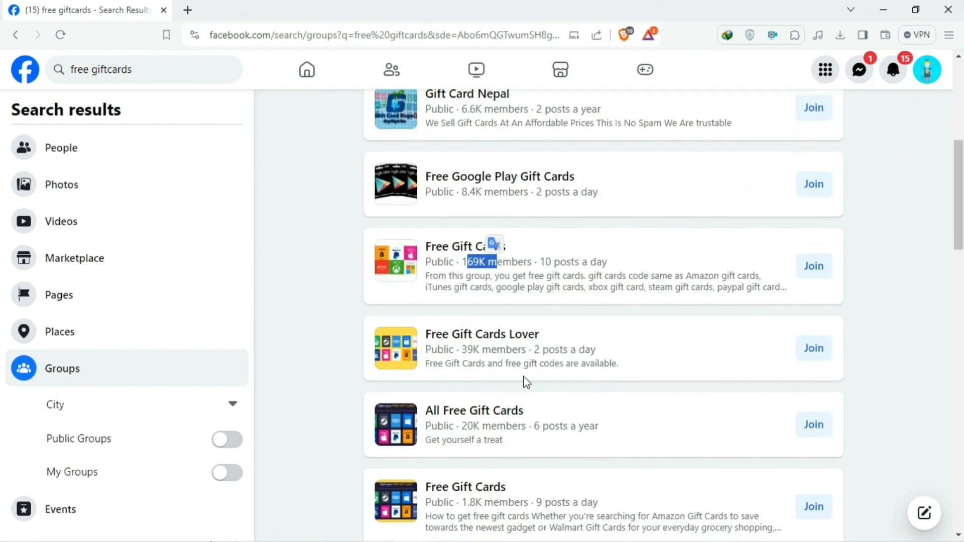
scroll("up", 3)
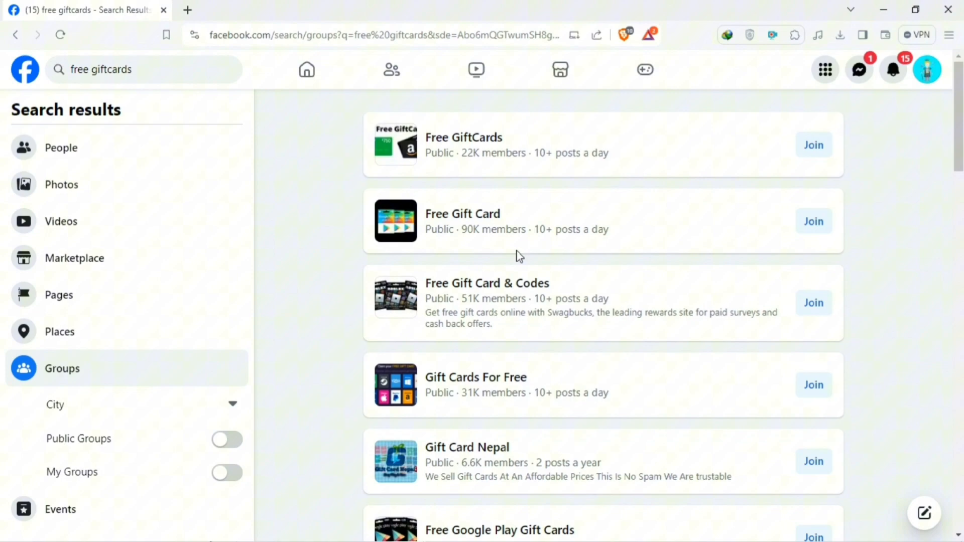
left_click(462, 213)
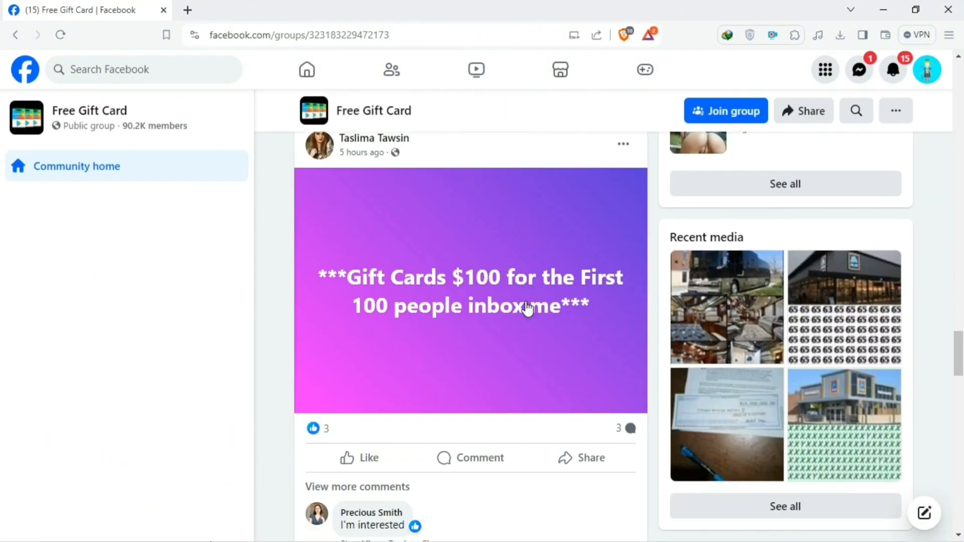
scroll("down", 3)
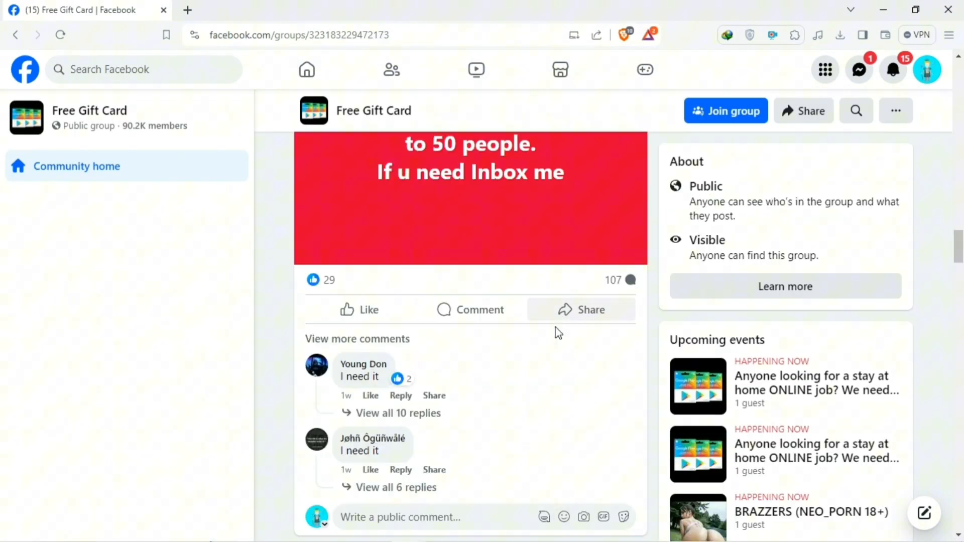
scroll("up", 3)
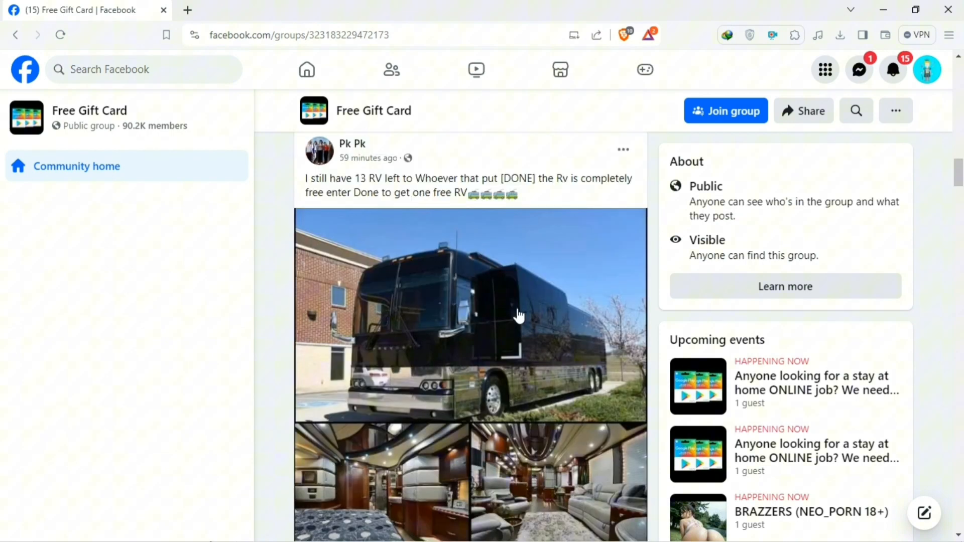
left_click(924, 514)
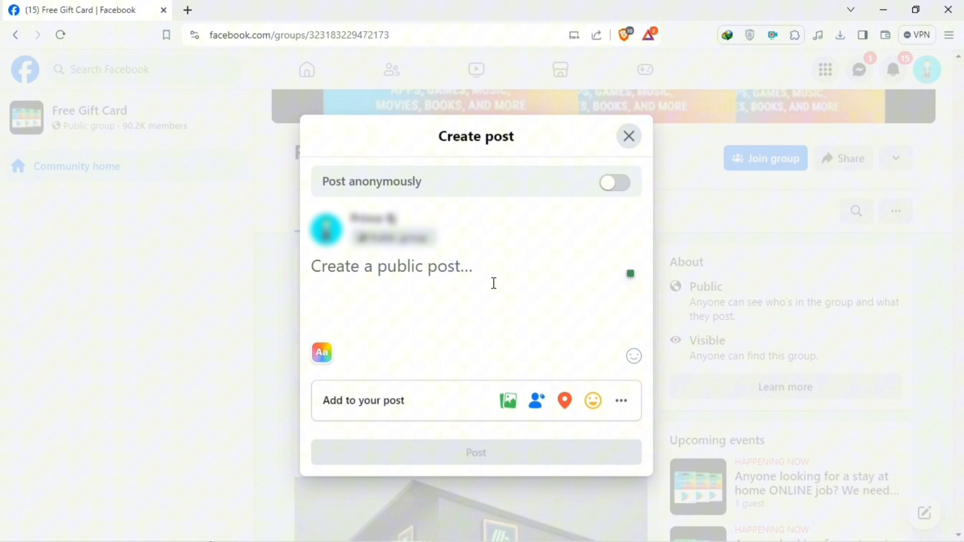
Draft the post 'Free Gift cards available for USA, UK, Australia and Canada. Send message if you're interested'.
type("Free Gift cards available for USA, UK, Australia and Canada. Send message if your'e interested.")
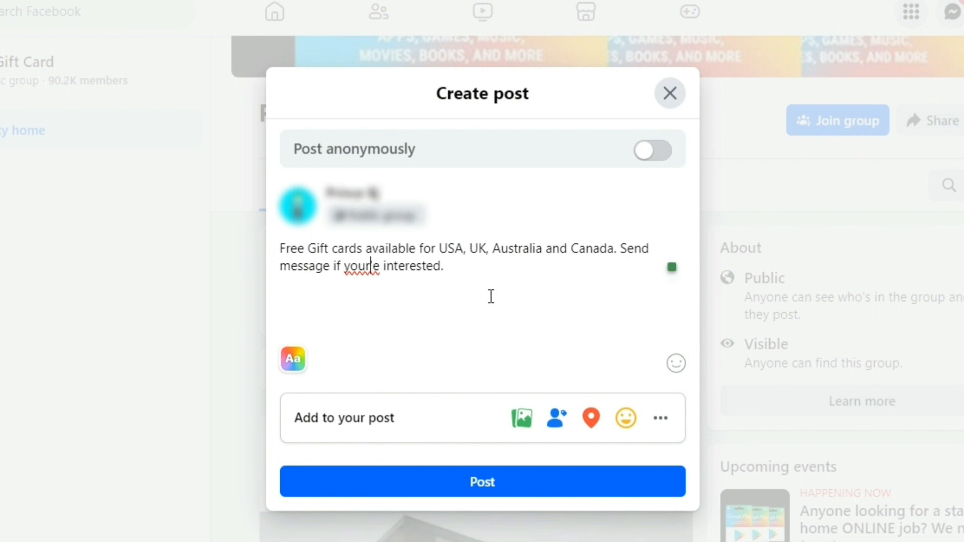
mouse_move(456, 341)
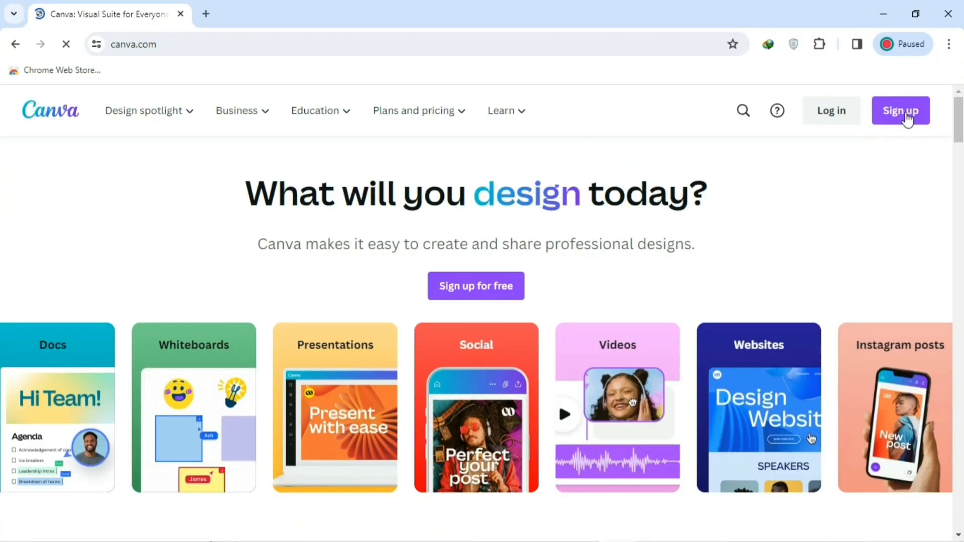
Open the blue aqua minimalist 'Sea Soothes the Soul' template and add a text box with the offer.
left_click(900, 111)
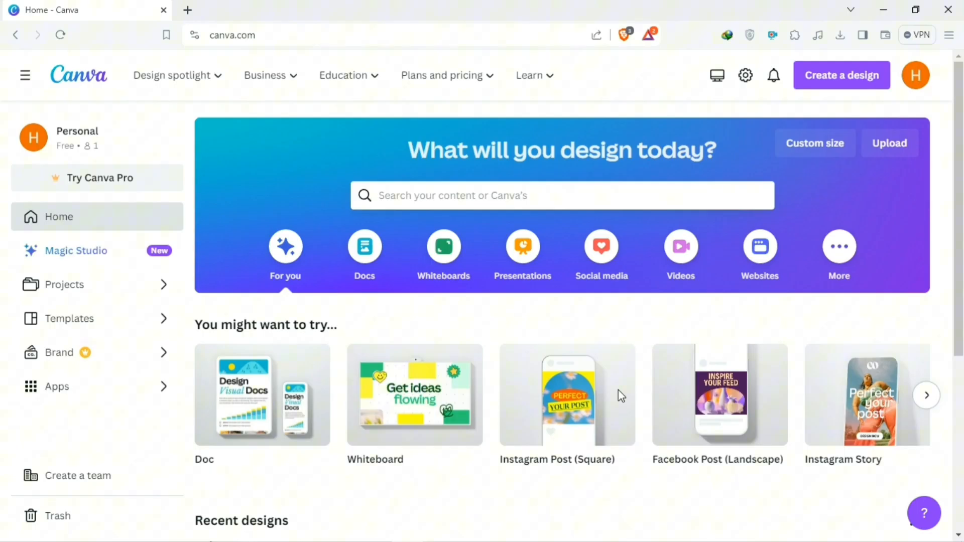
left_click(601, 249)
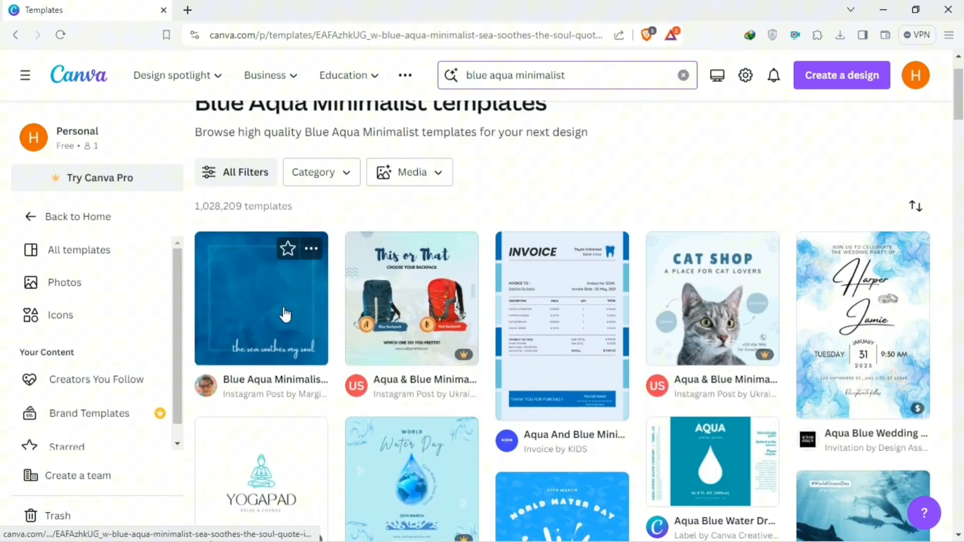
left_click(261, 299)
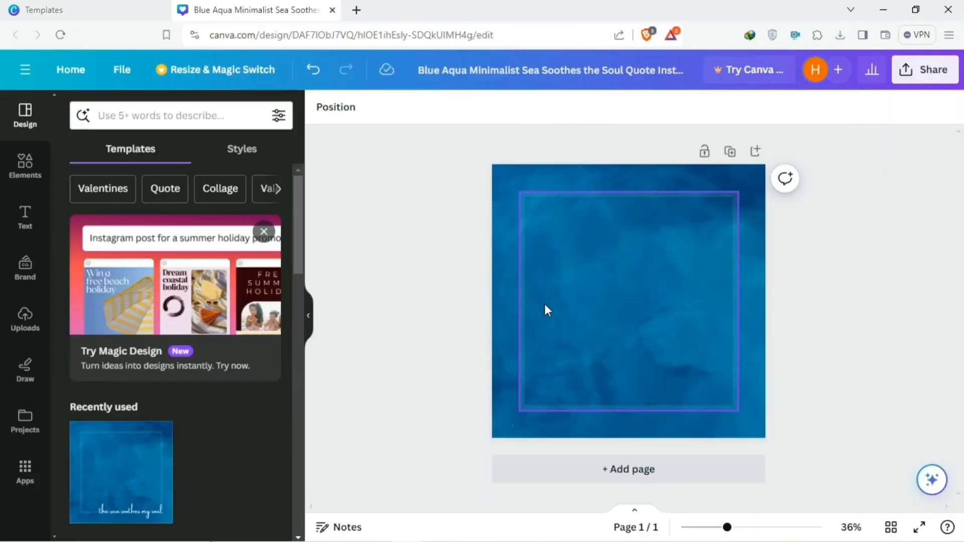
left_click(24, 217)
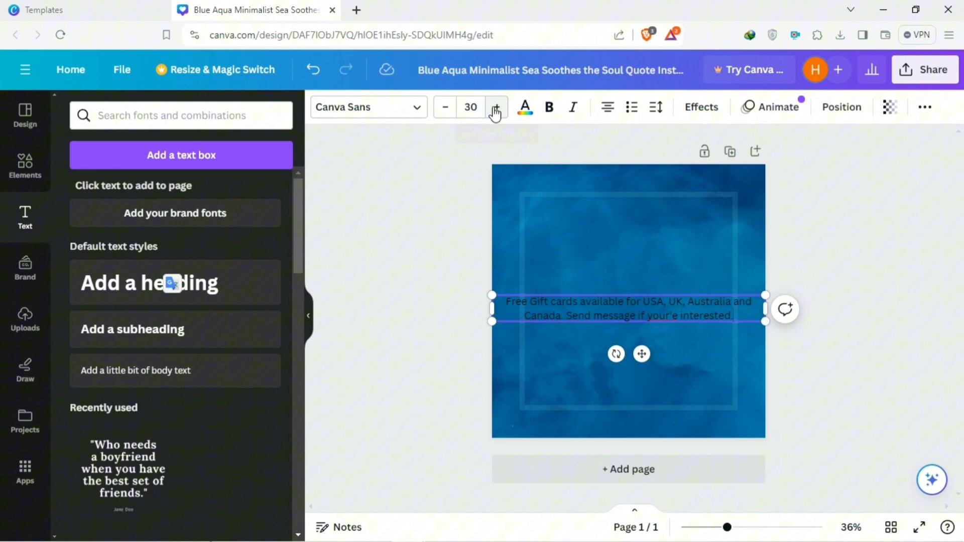
Style the offer text at size 56 in bold League Spartan, coloured white.
left_click(496, 107)
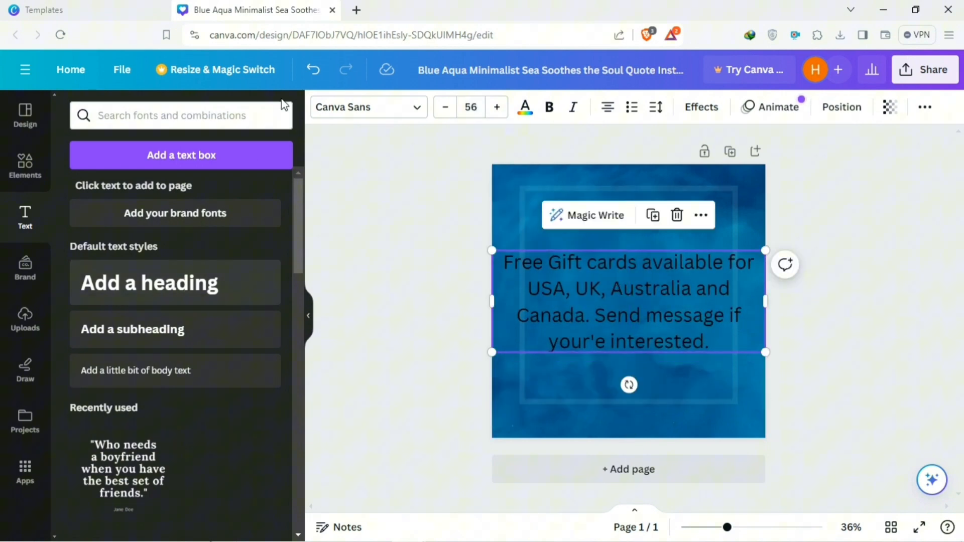
mouse_move(382, 127)
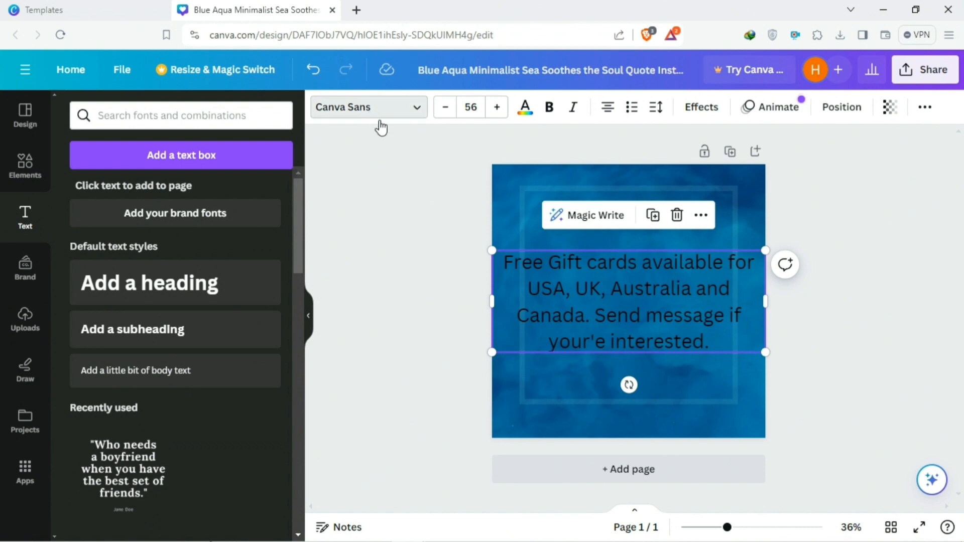
left_click(368, 107)
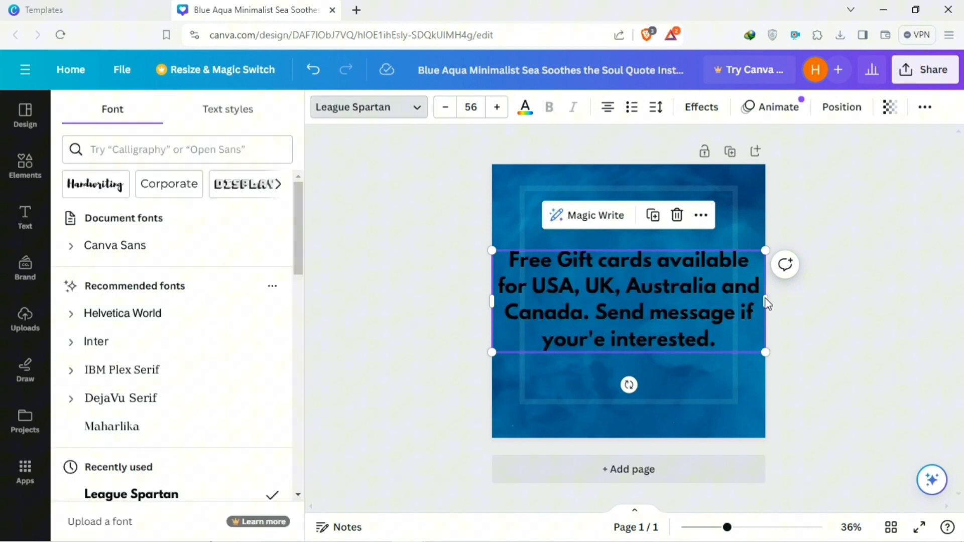
left_click(525, 107)
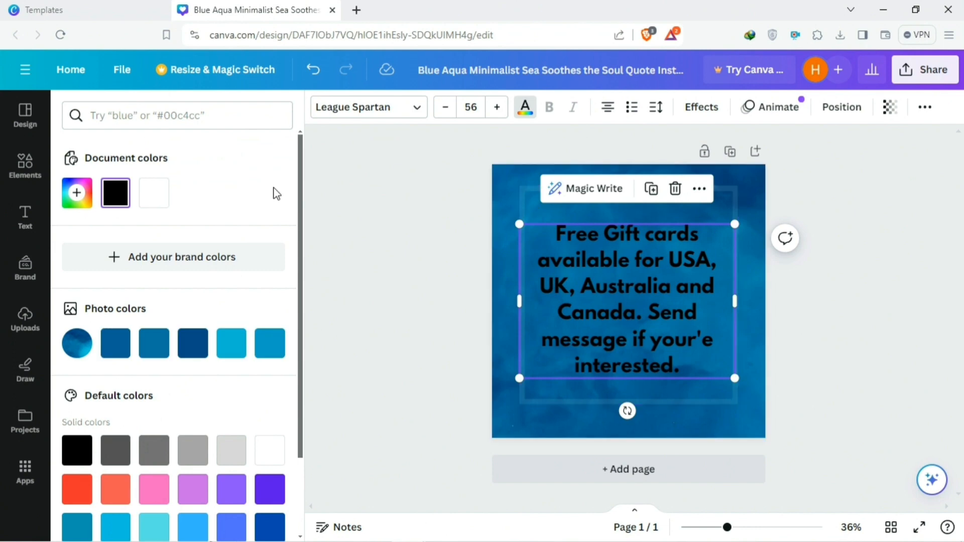
left_click(24, 218)
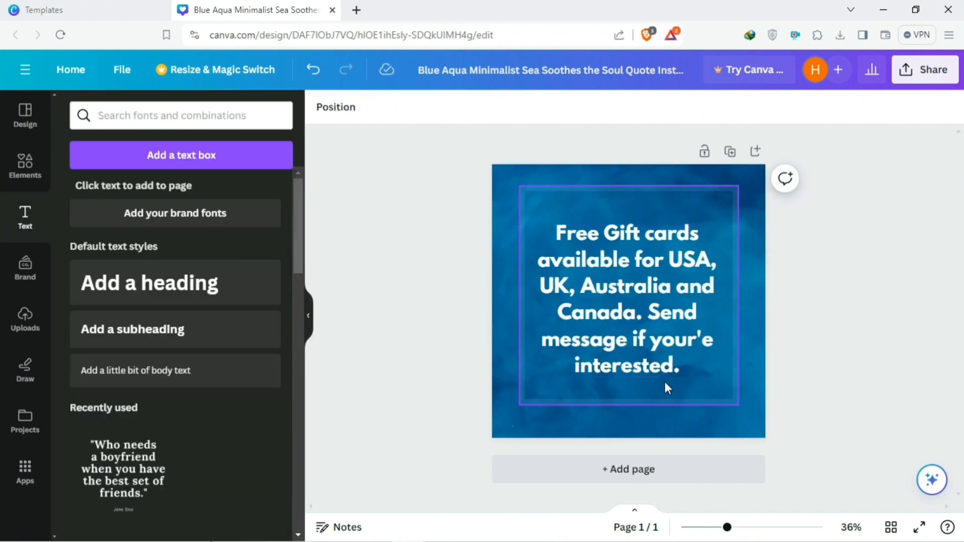
left_click(24, 166)
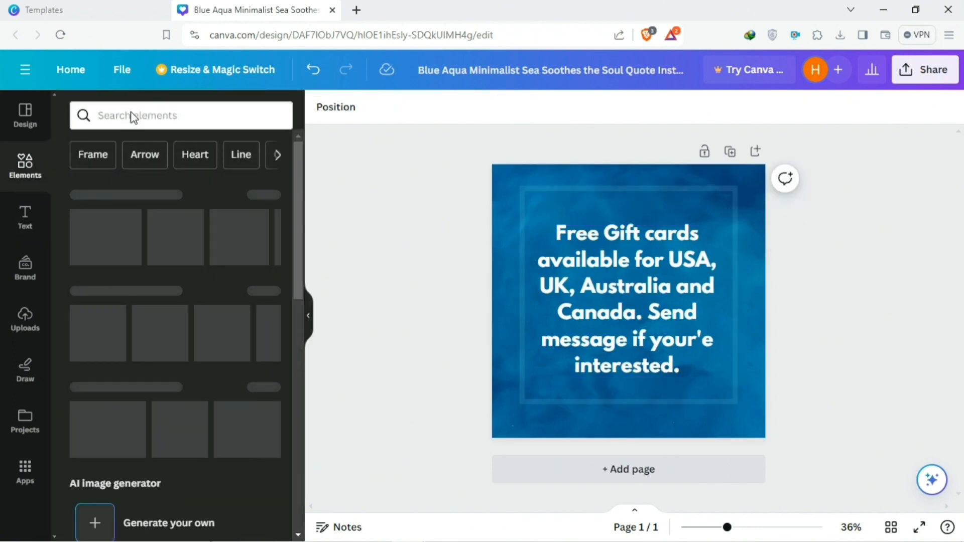
Add a gift box and orange FREE tag from Elements, then download the design as a PNG.
type("gift")
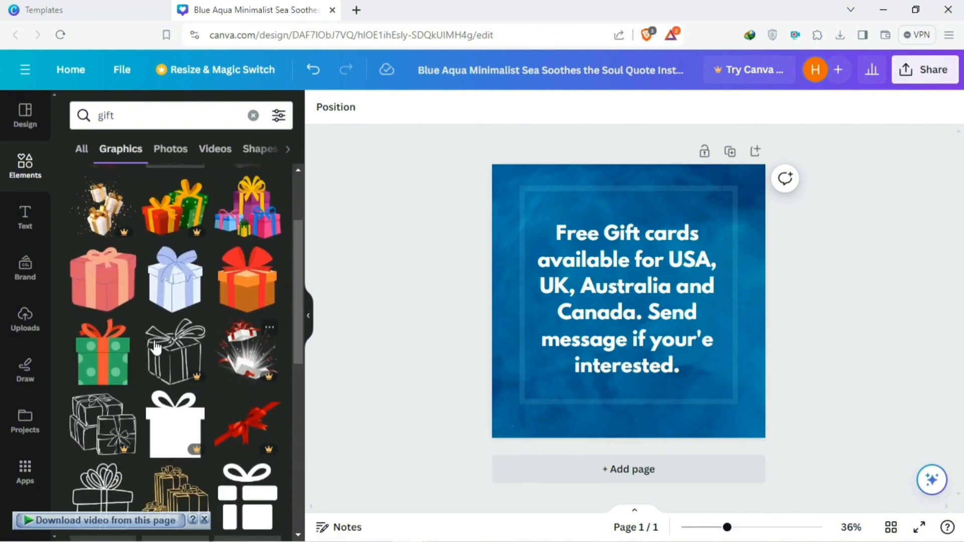
left_click(248, 278)
type("free")
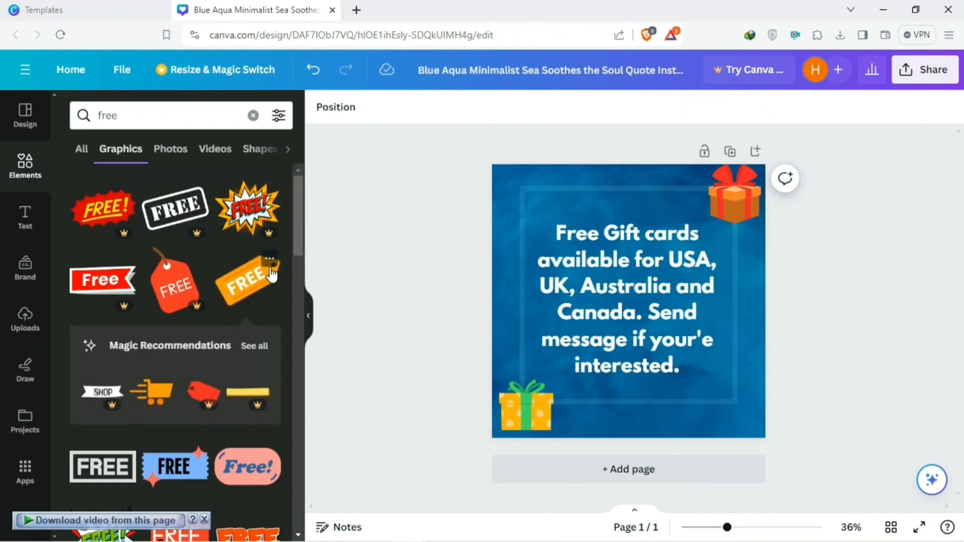
left_click(247, 281)
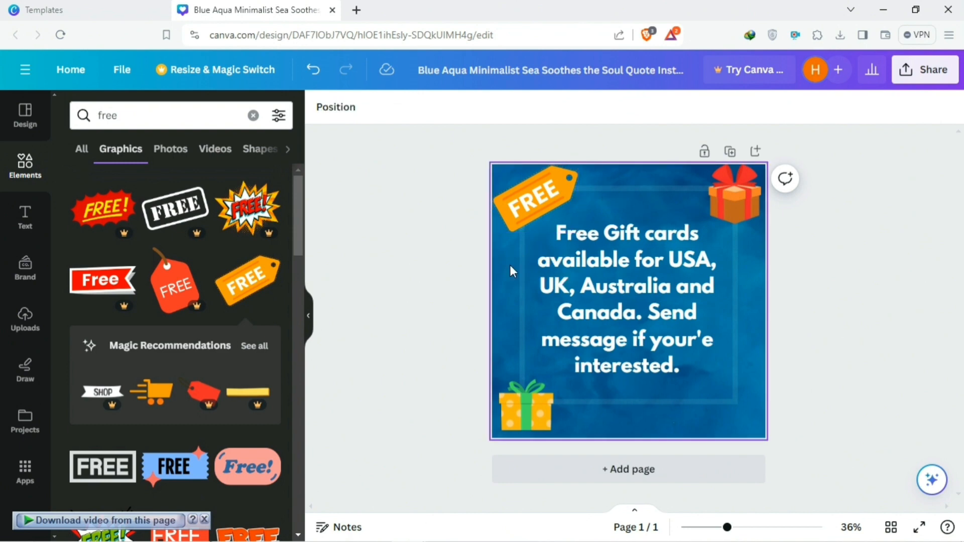
left_click(925, 69)
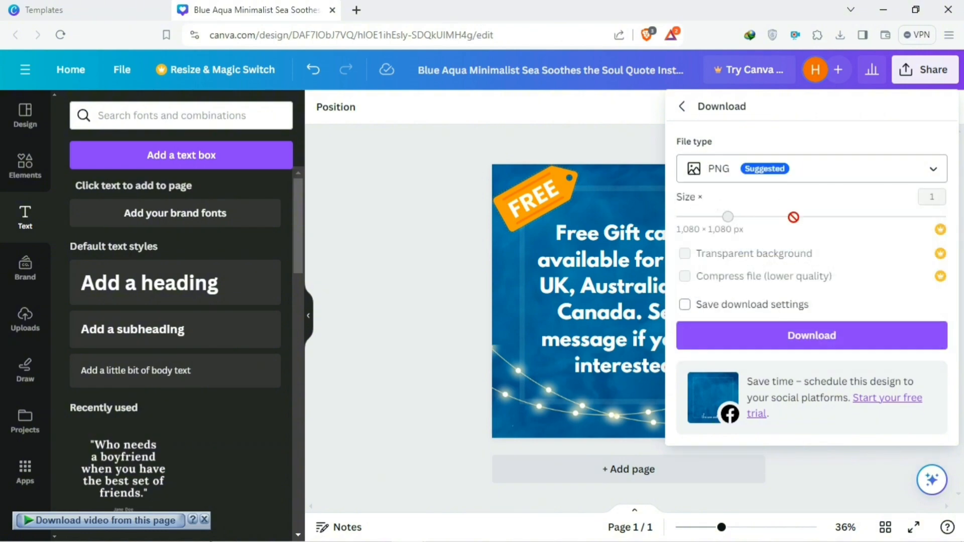
left_click(812, 336)
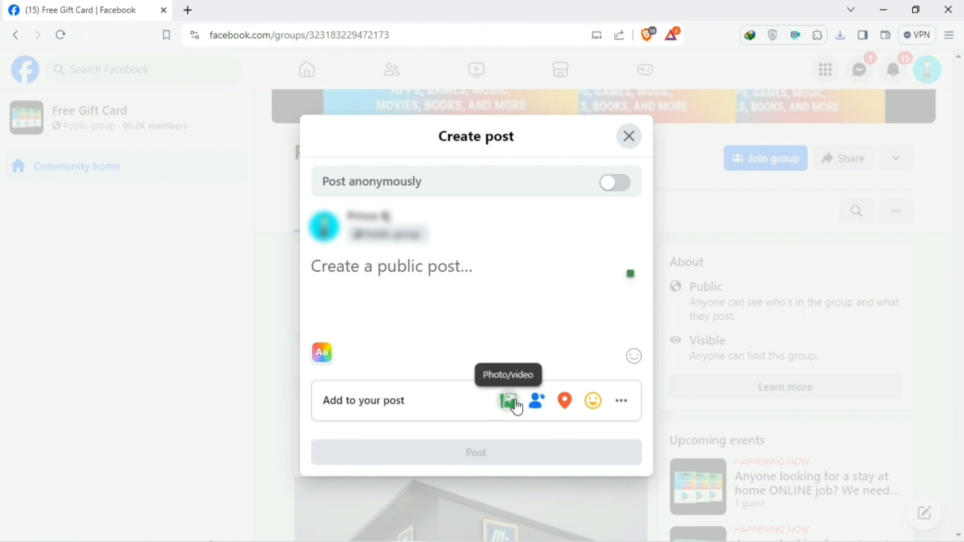
Attach the Blue Aqua Minimalist design image to the Facebook group post.
left_click(509, 401)
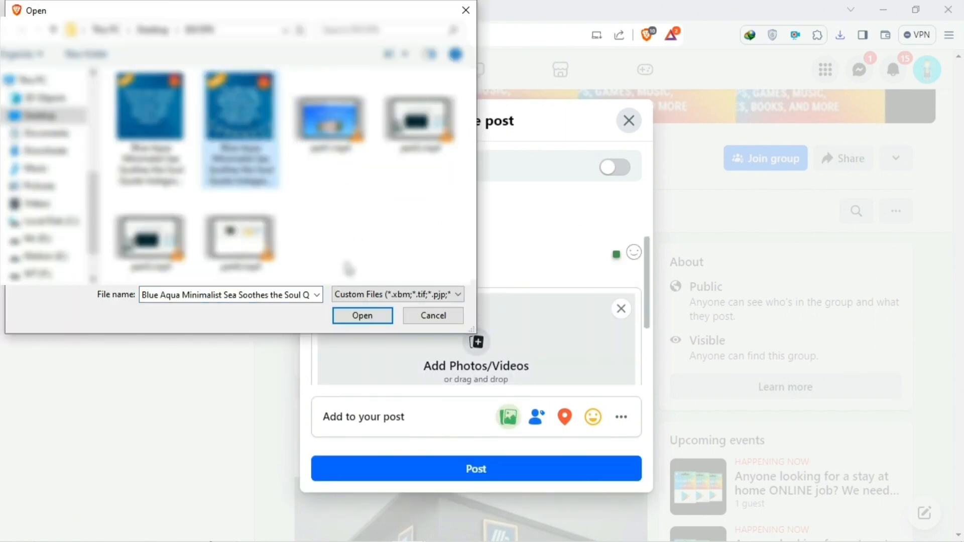
left_click(362, 315)
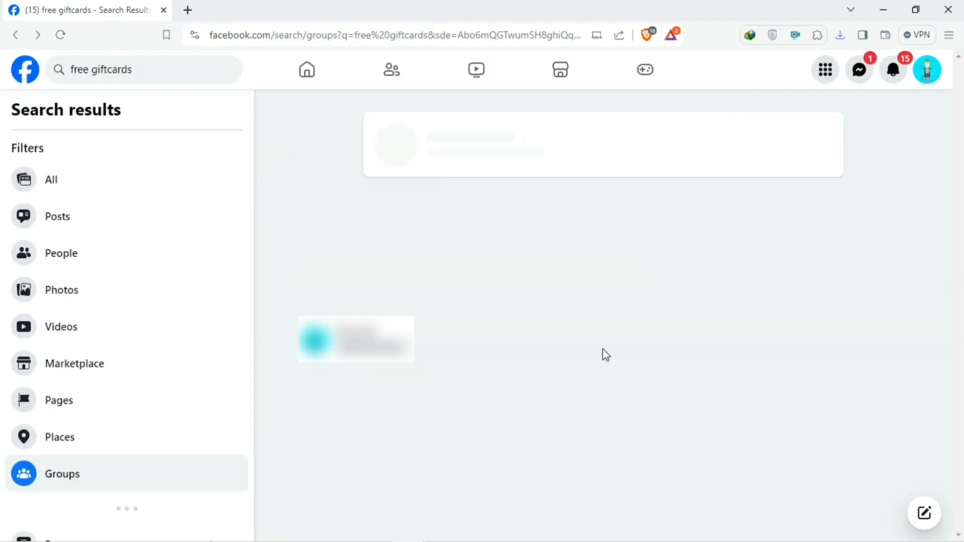
left_click(252, 10)
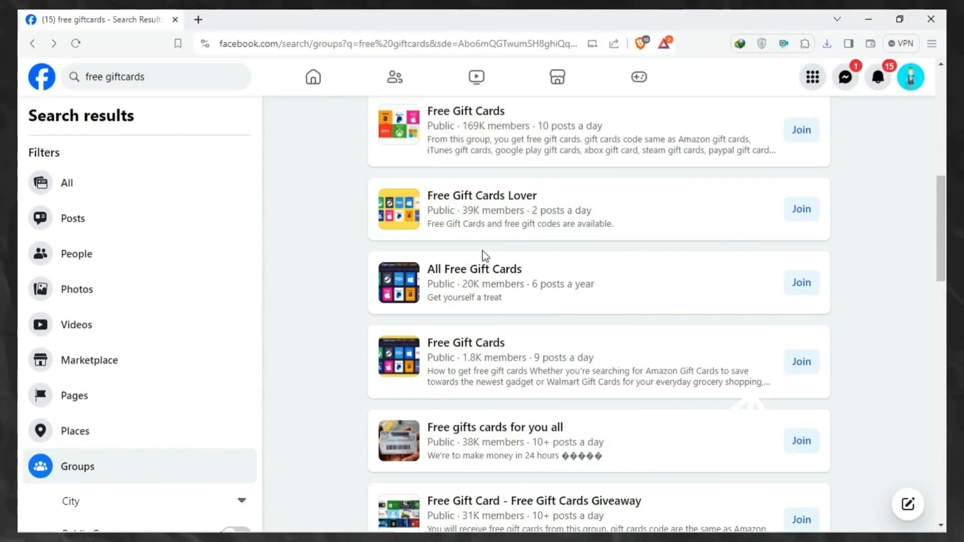
scroll("down", 3)
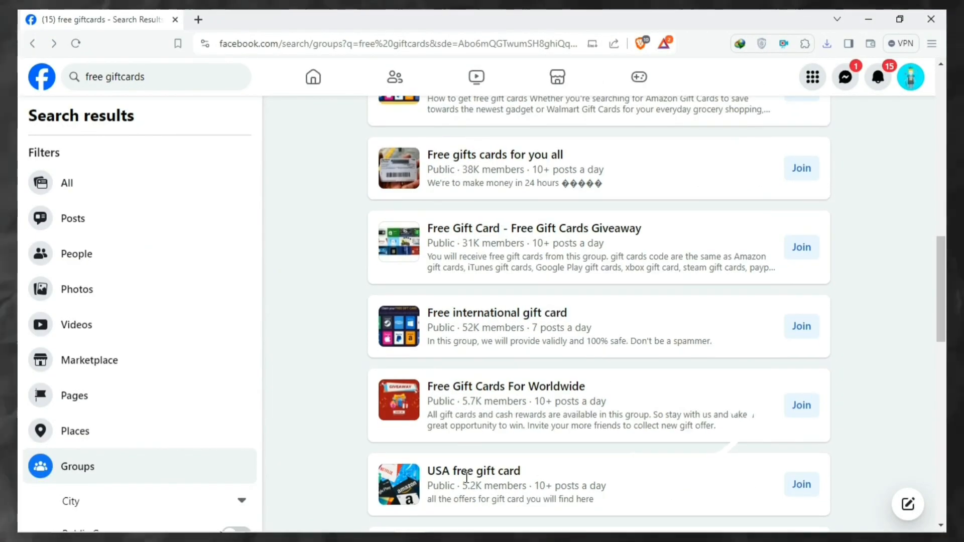